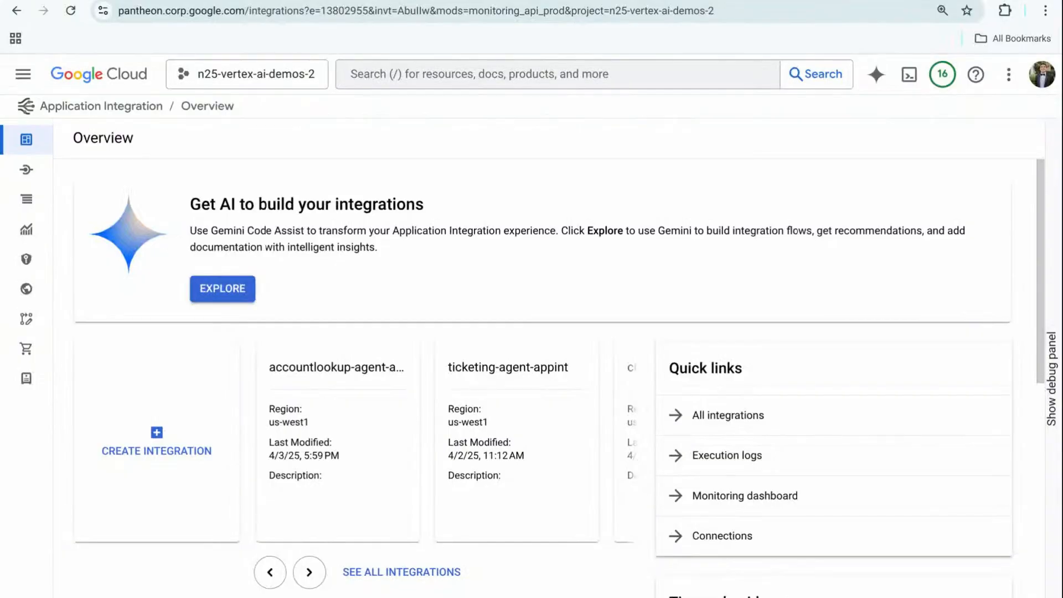
Open accountlookup-agent-appint from All integrations and view the Open Legacy, Account Lookup task's connector settings.
left_click(84, 168)
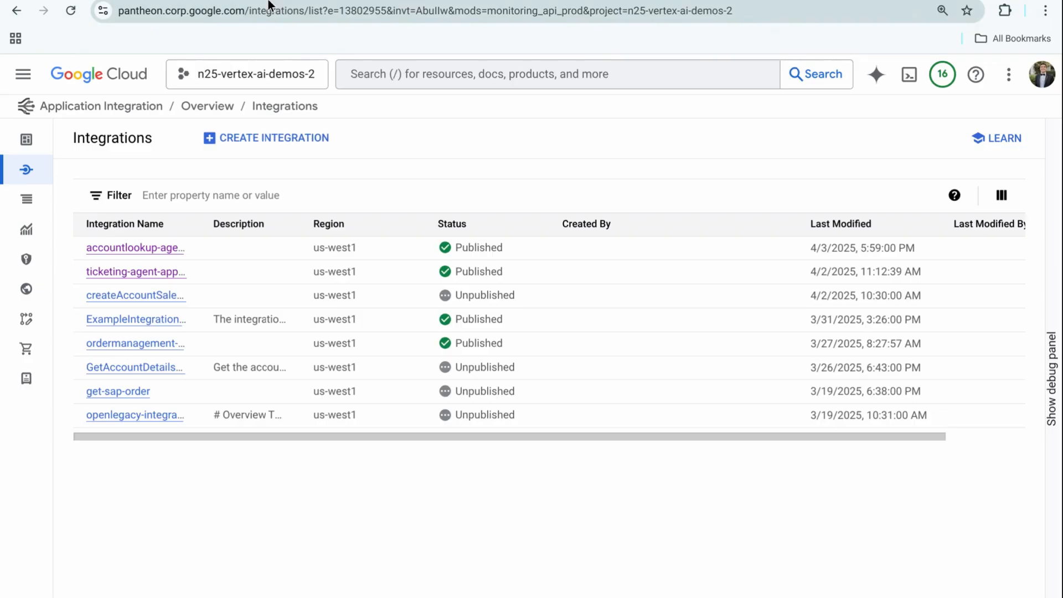
left_click(134, 247)
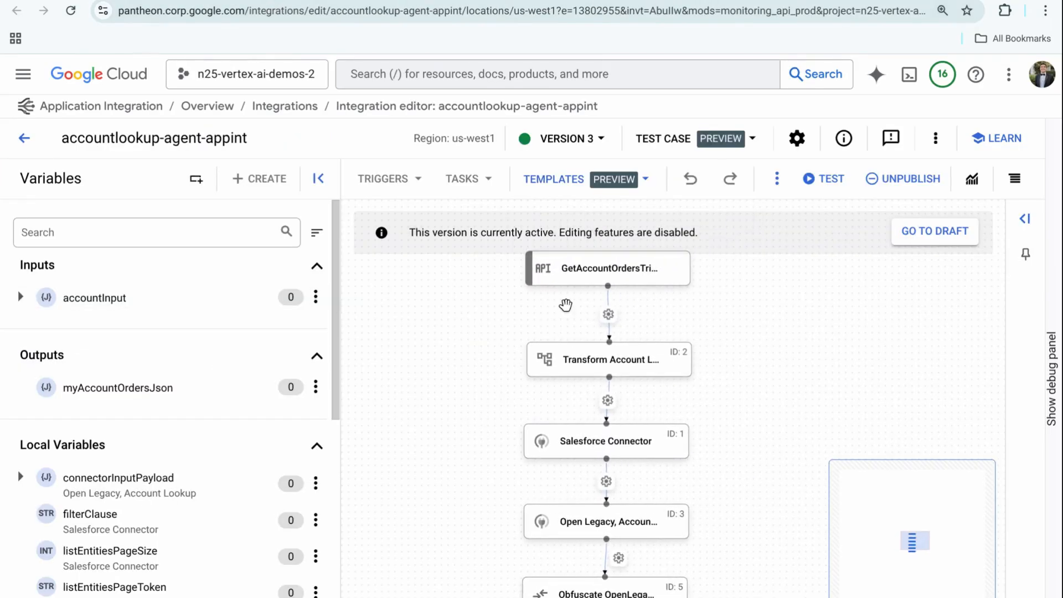
mouse_move(483, 332)
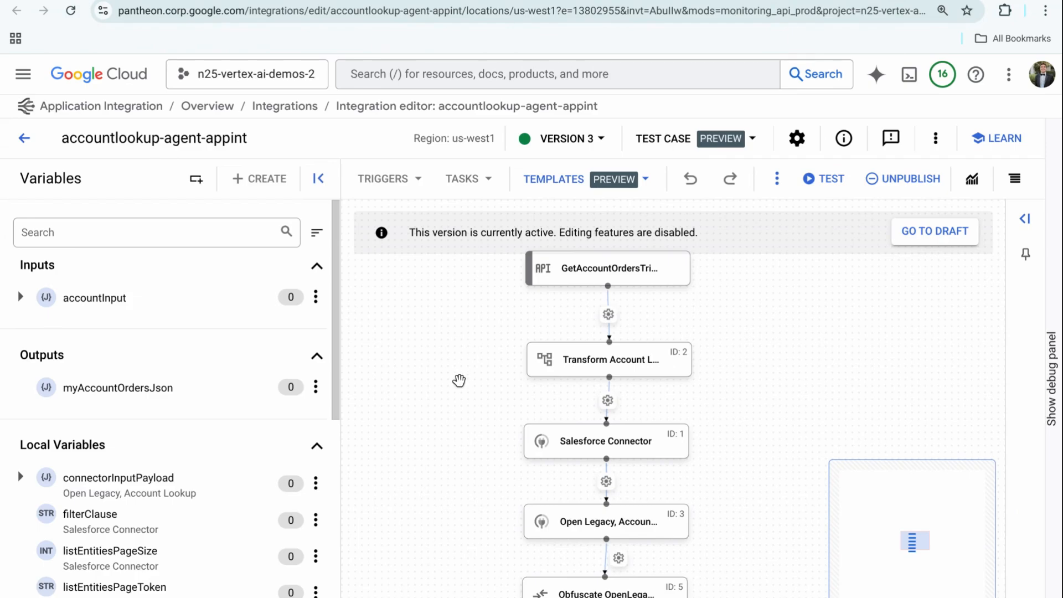
mouse_move(476, 354)
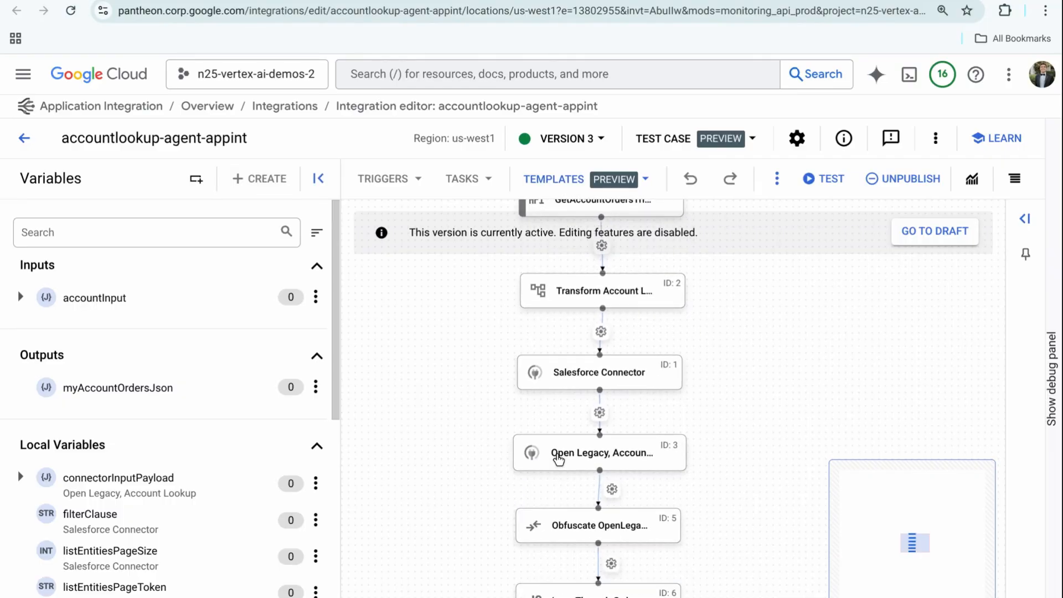
left_click(599, 453)
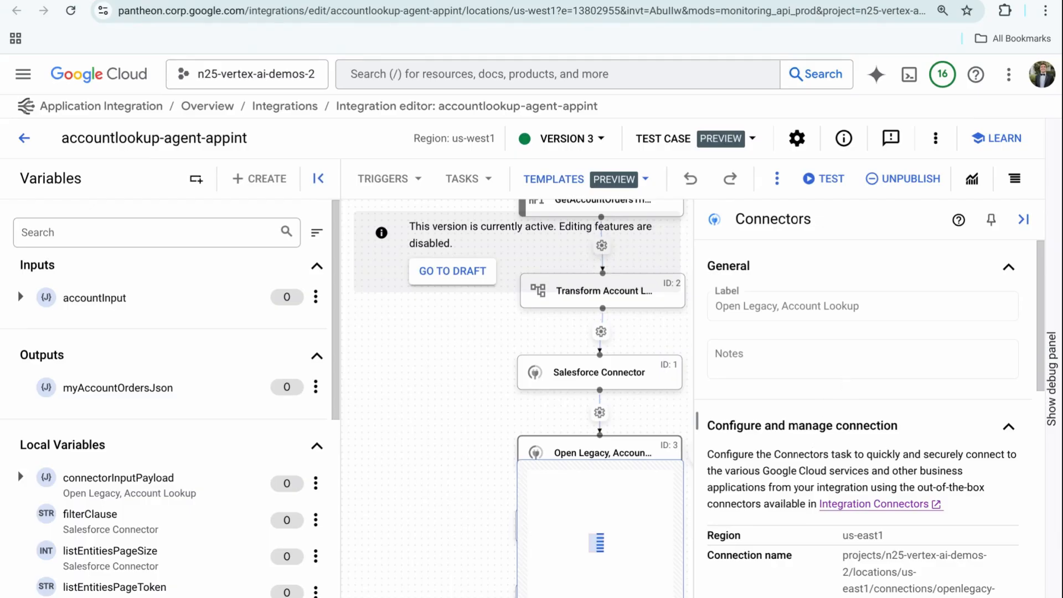
mouse_move(847, 320)
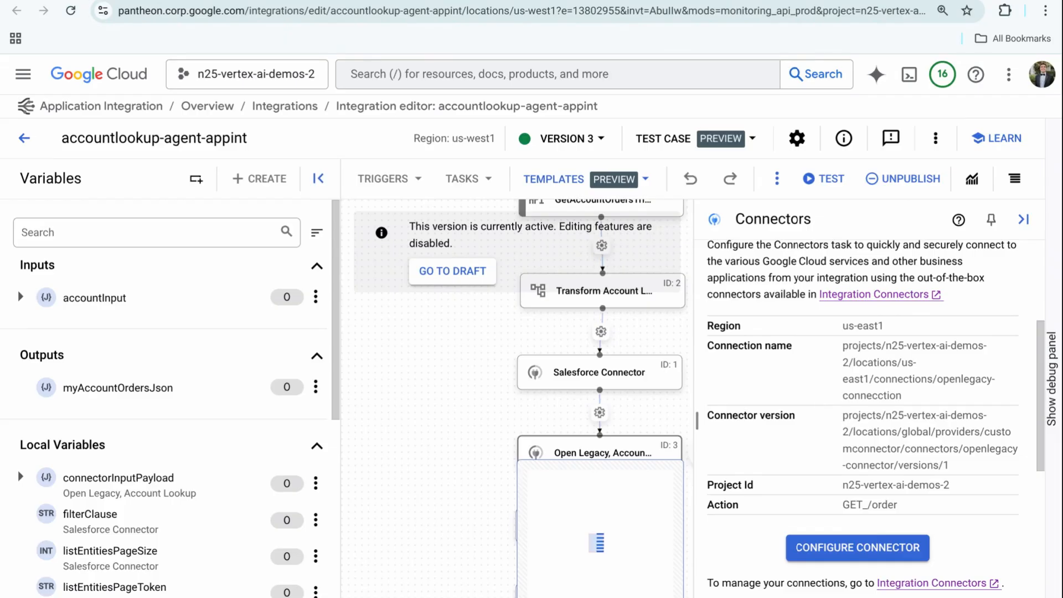
mouse_move(691, 493)
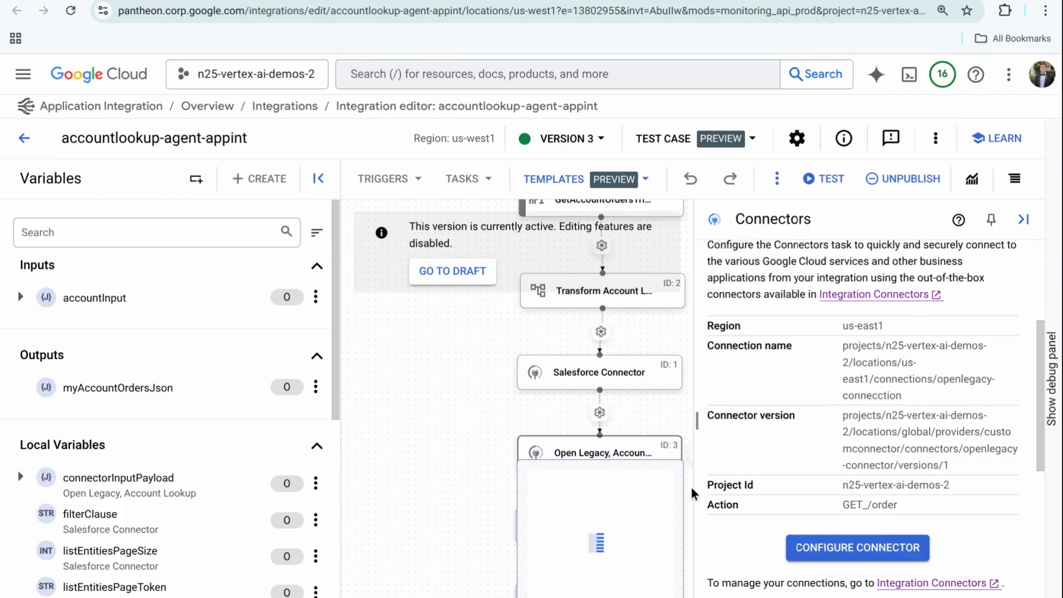
scroll("down", 3)
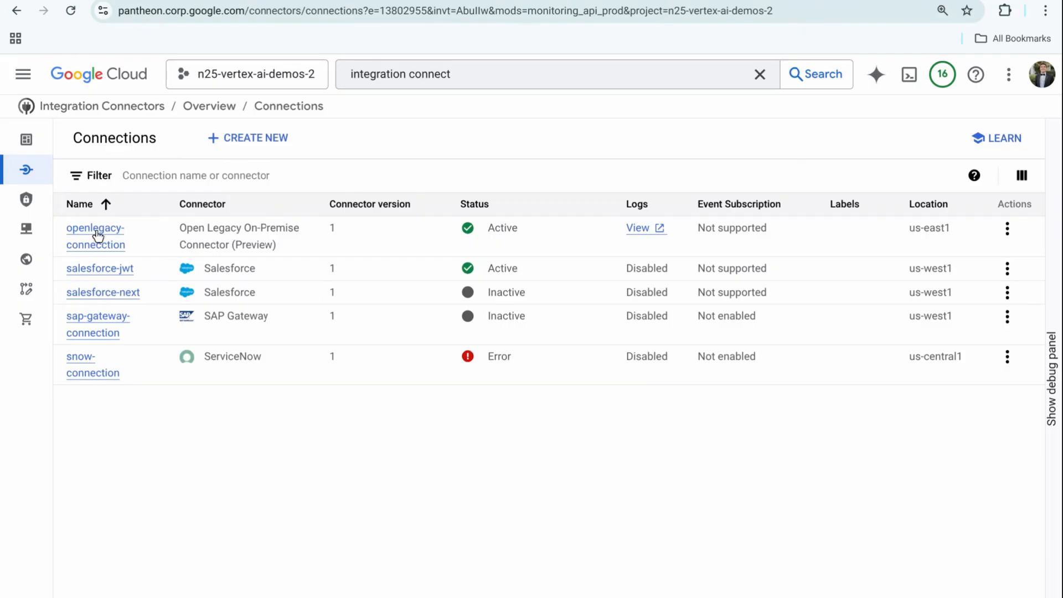
Review the openlegacy-connecction connection's editable settings.
left_click(95, 229)
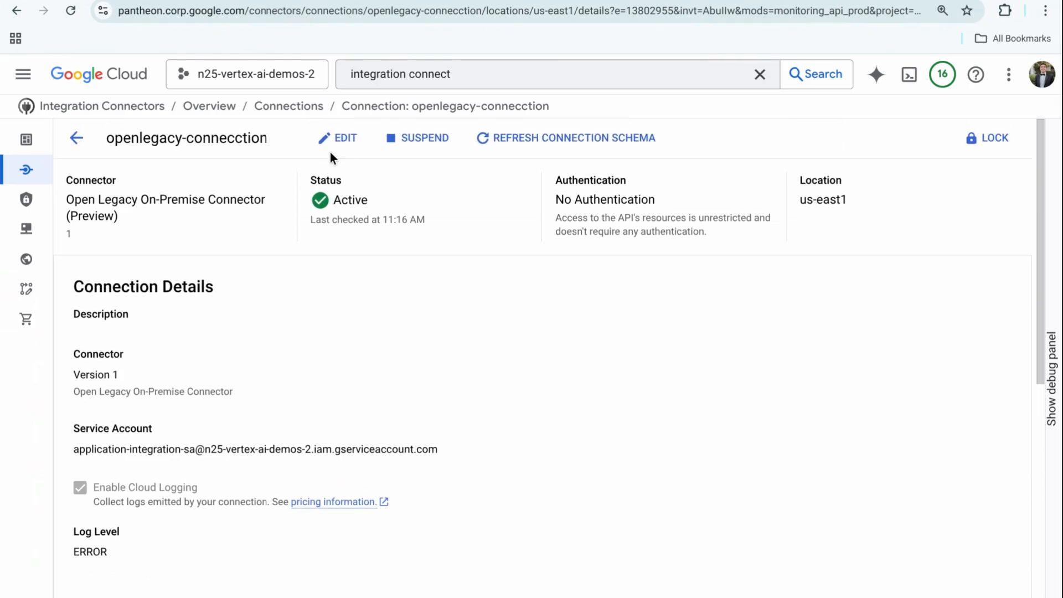
left_click(336, 137)
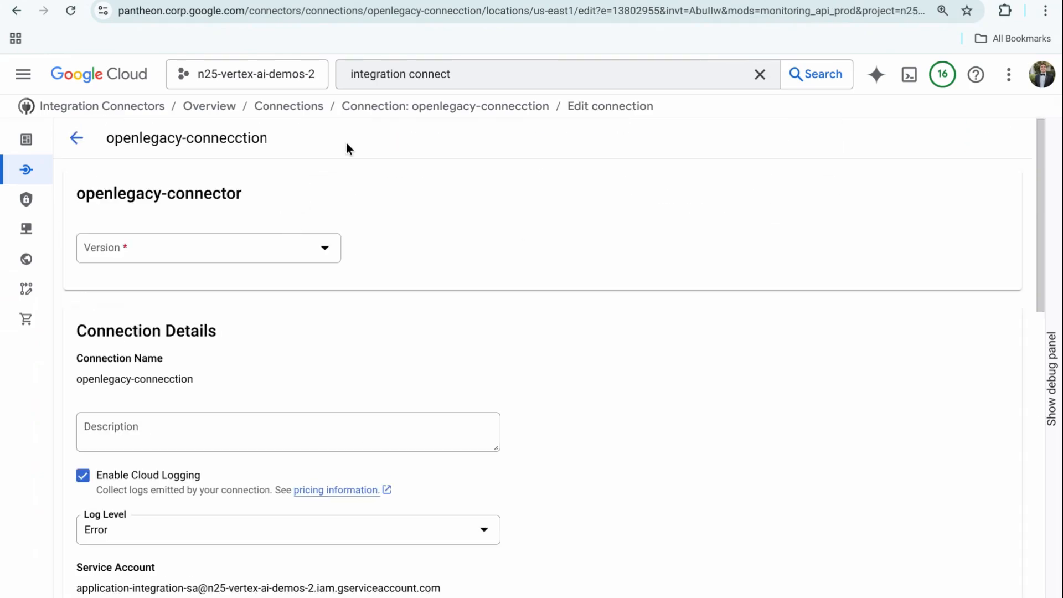
scroll("down", 3)
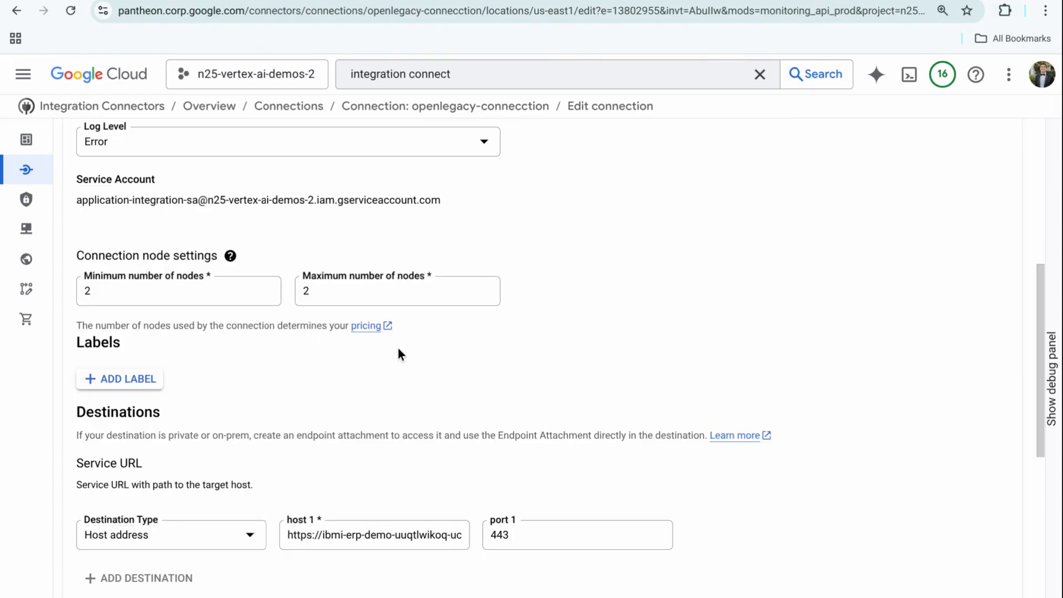
scroll("down", 3)
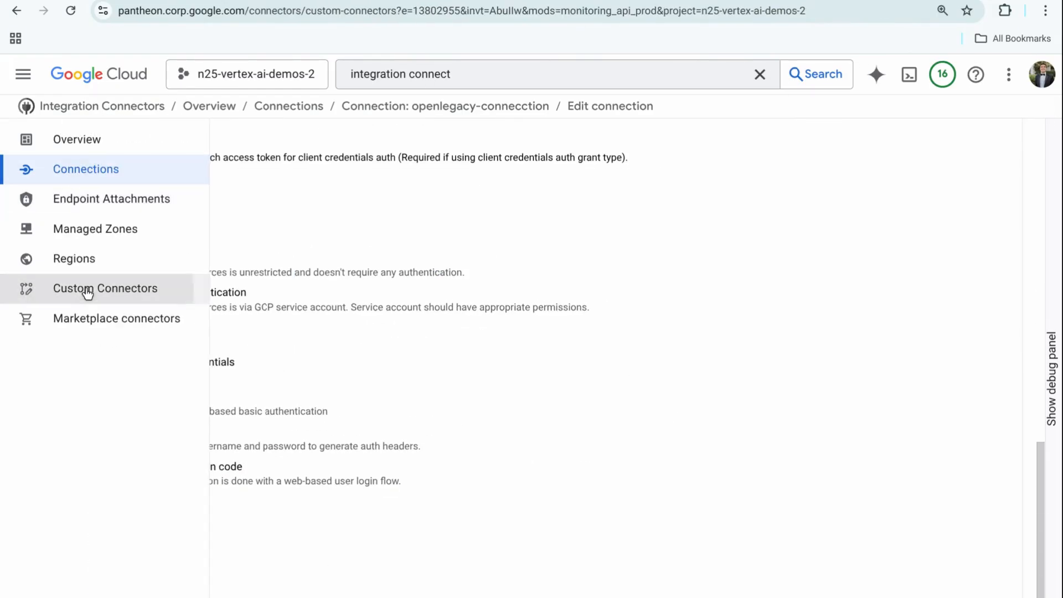
Show the versions of the openlegacy-connector custom connector.
left_click(105, 288)
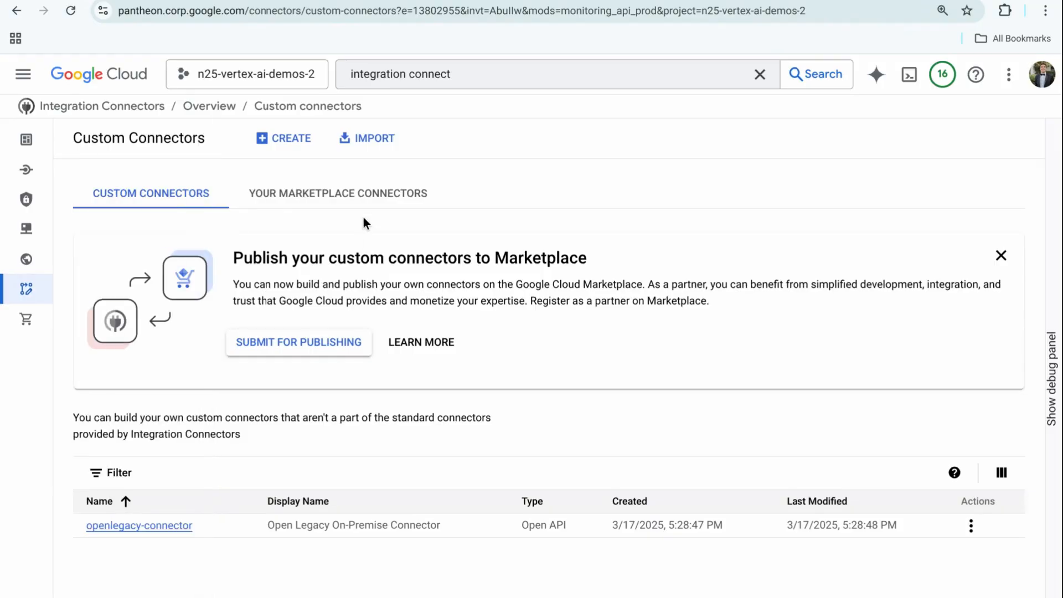
mouse_move(179, 466)
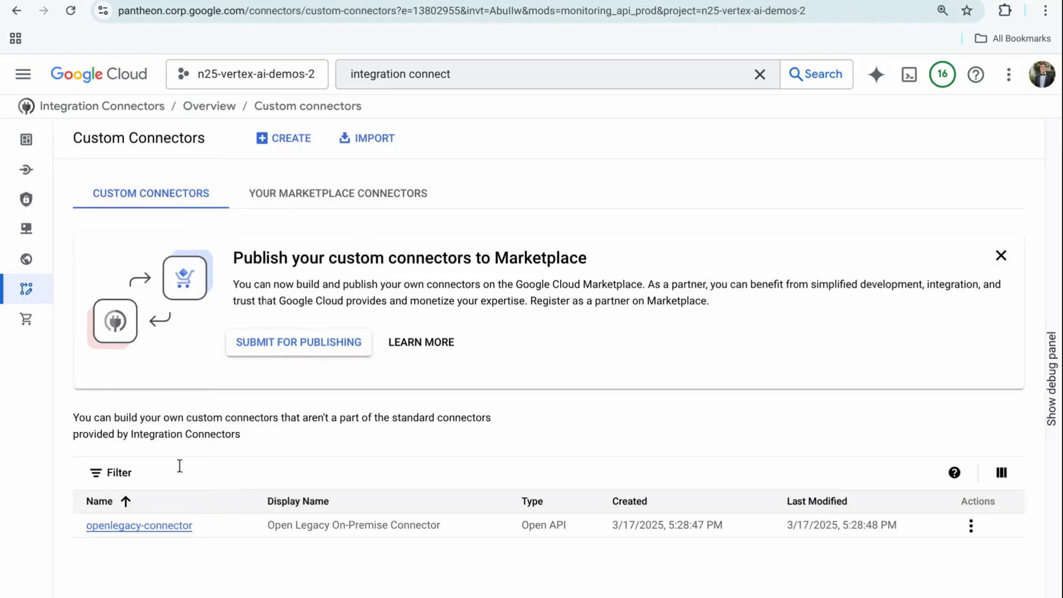
left_click(140, 525)
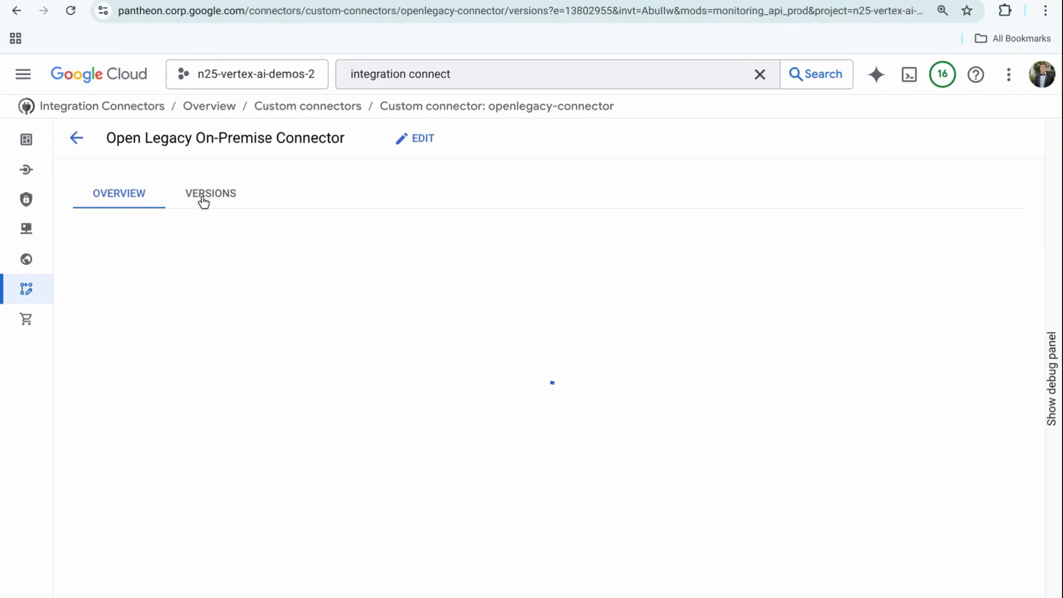
left_click(211, 193)
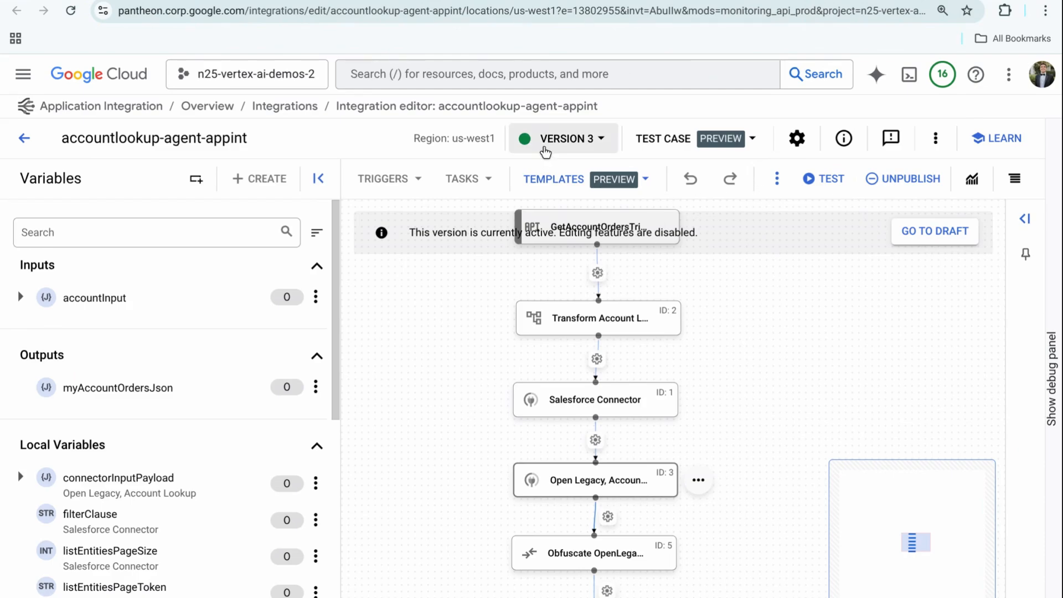
Choose Create Conversational Agent Tool from the integration's more-actions menu.
left_click(936, 138)
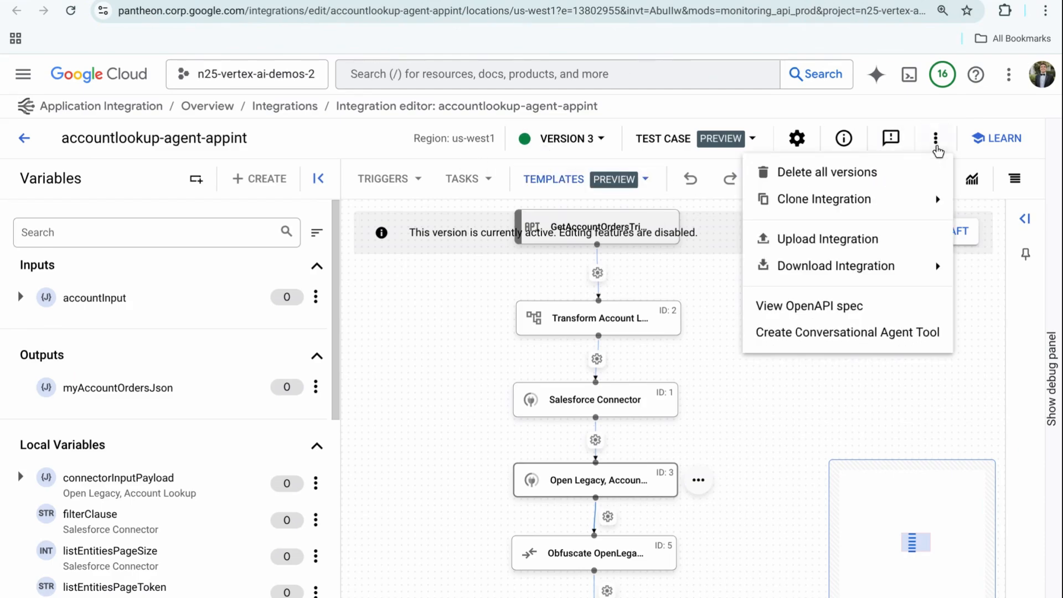
left_click(847, 333)
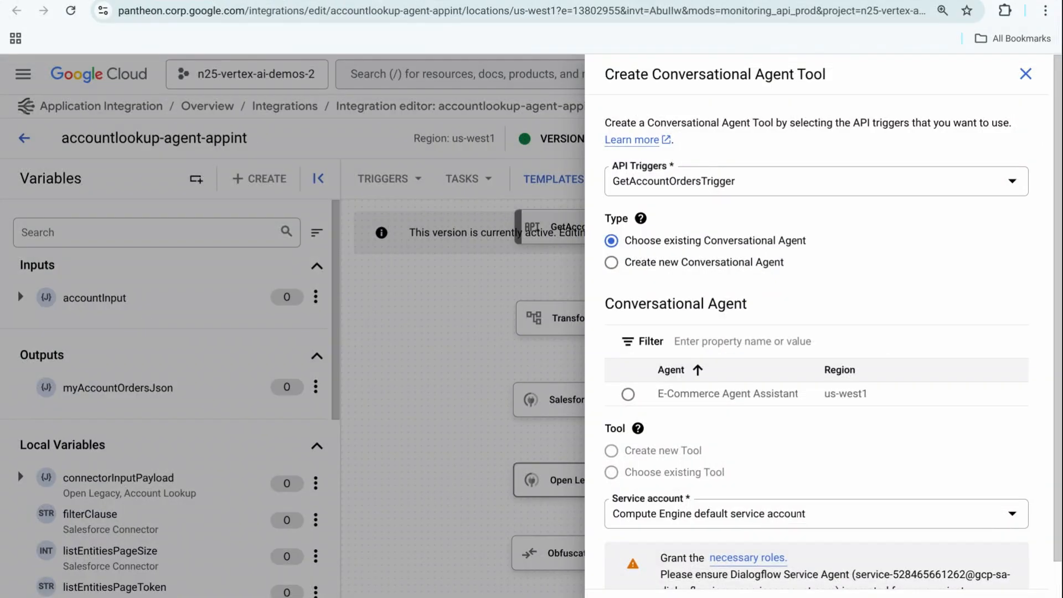
mouse_move(625, 256)
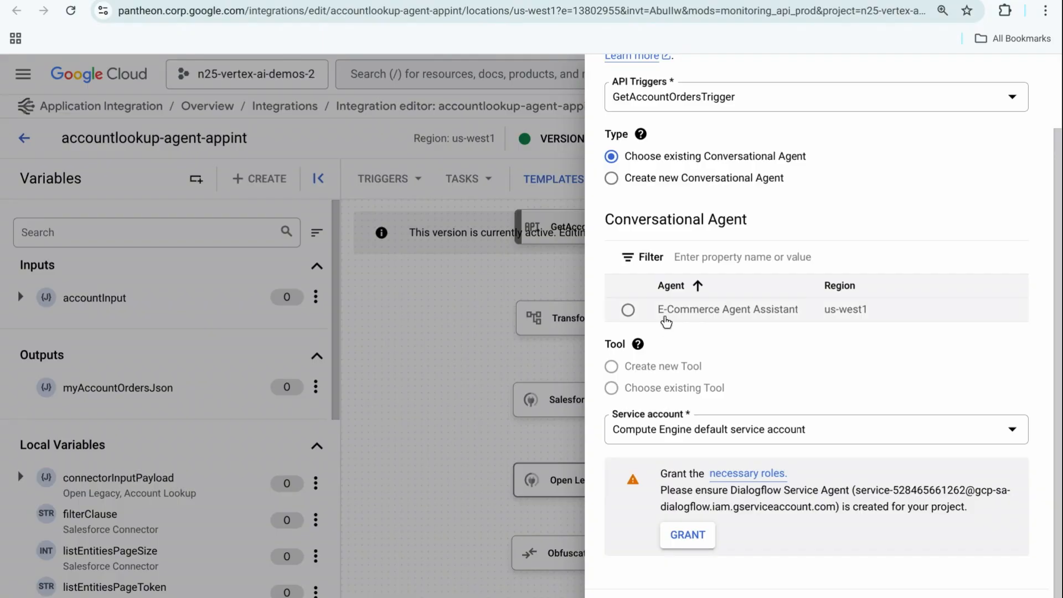
mouse_move(668, 320)
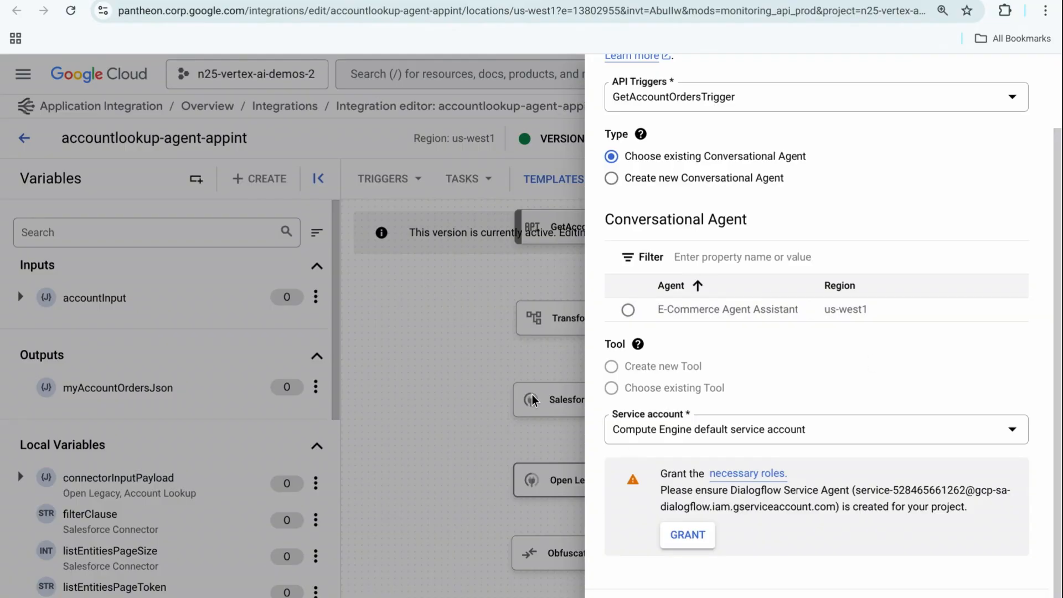
mouse_move(737, 351)
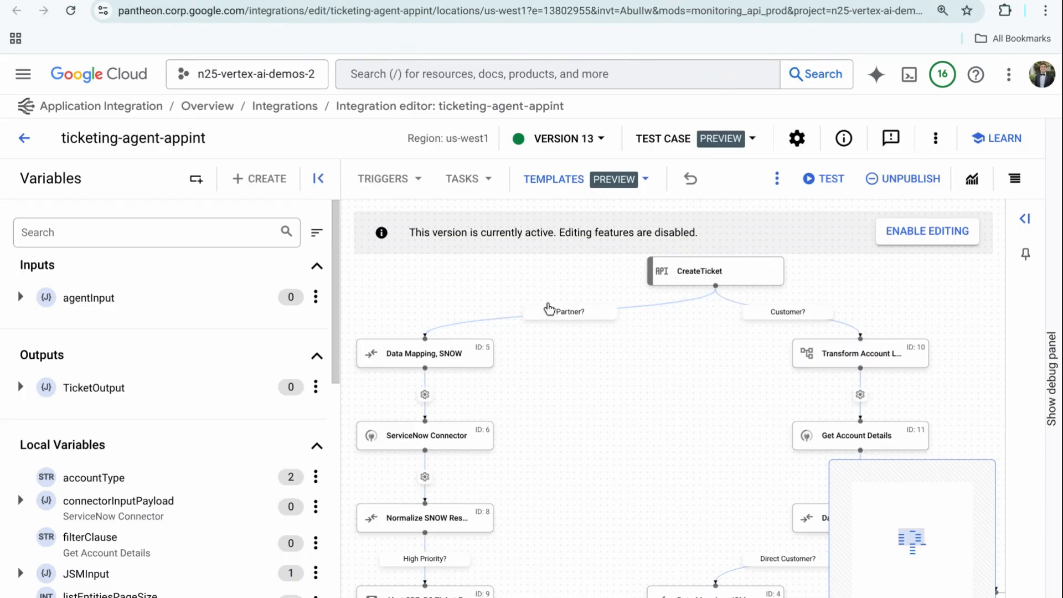
mouse_move(448, 441)
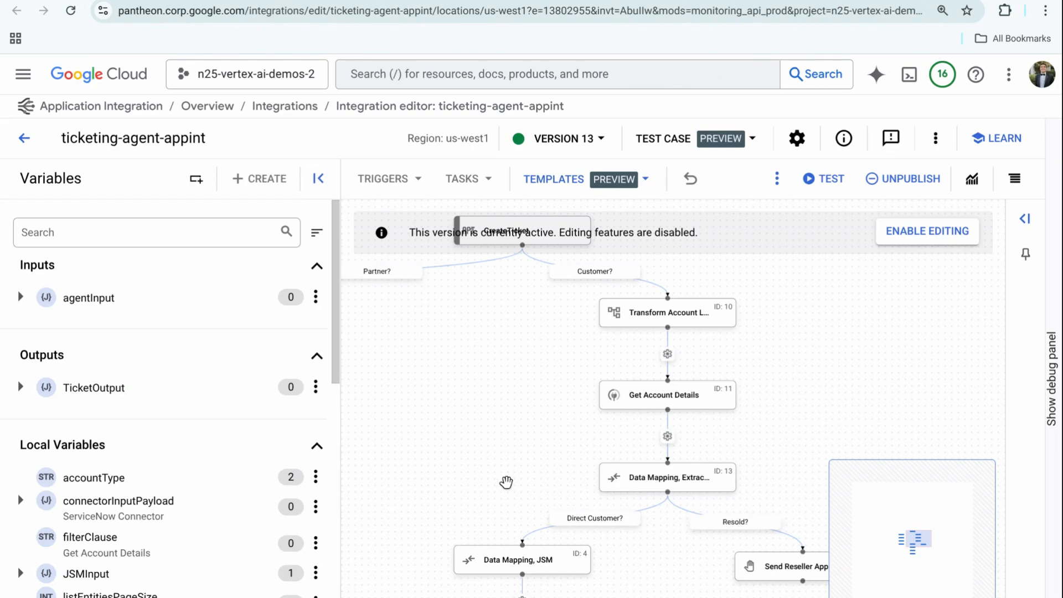
Scroll through the ticketing-agent-appint version 13 flow on the canvas.
scroll("down", 3)
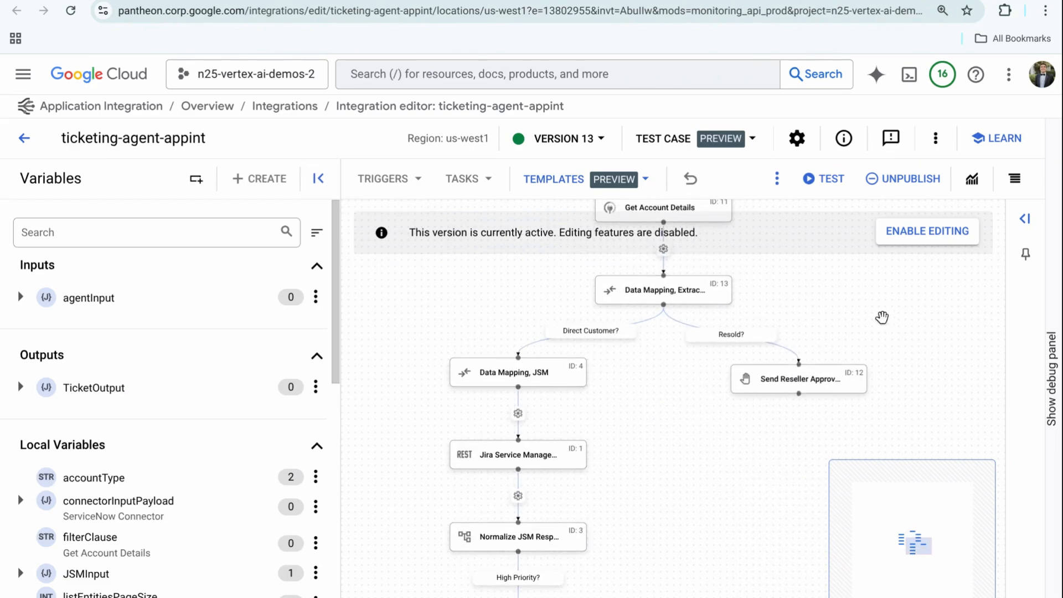
mouse_move(799, 379)
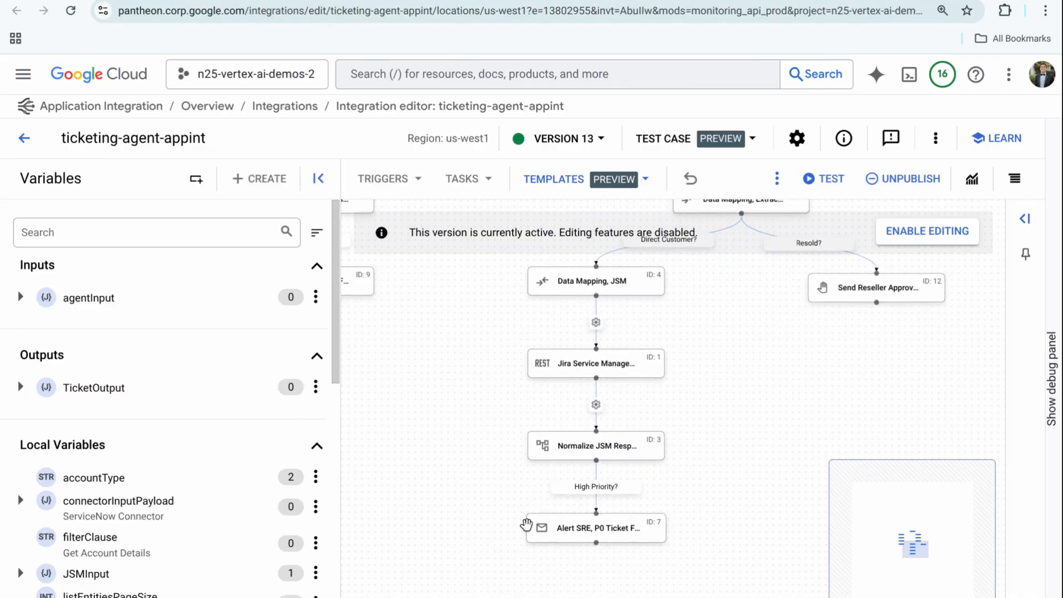
mouse_move(595, 486)
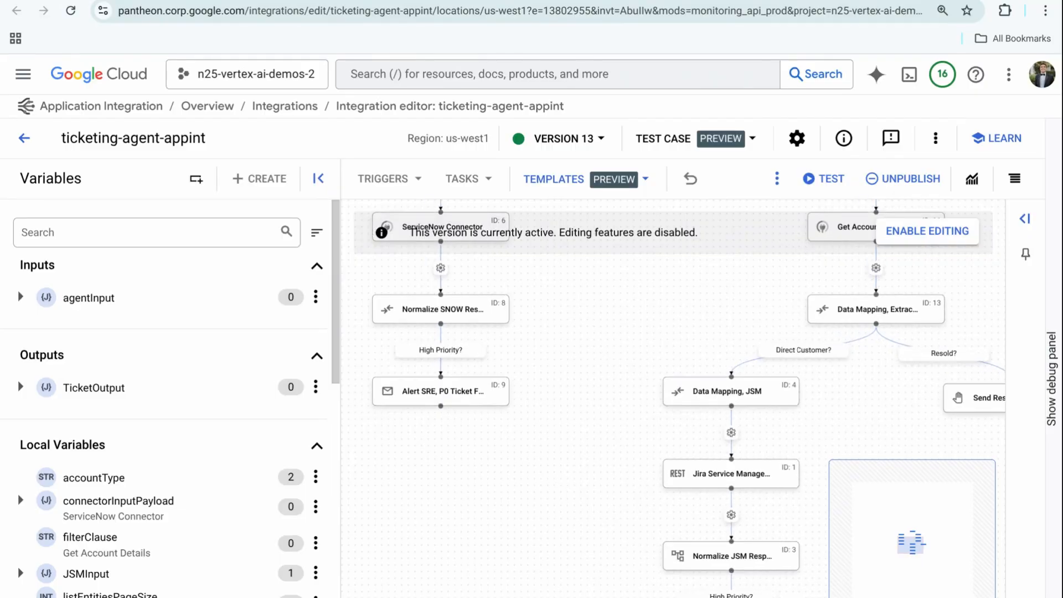
mouse_move(515, 430)
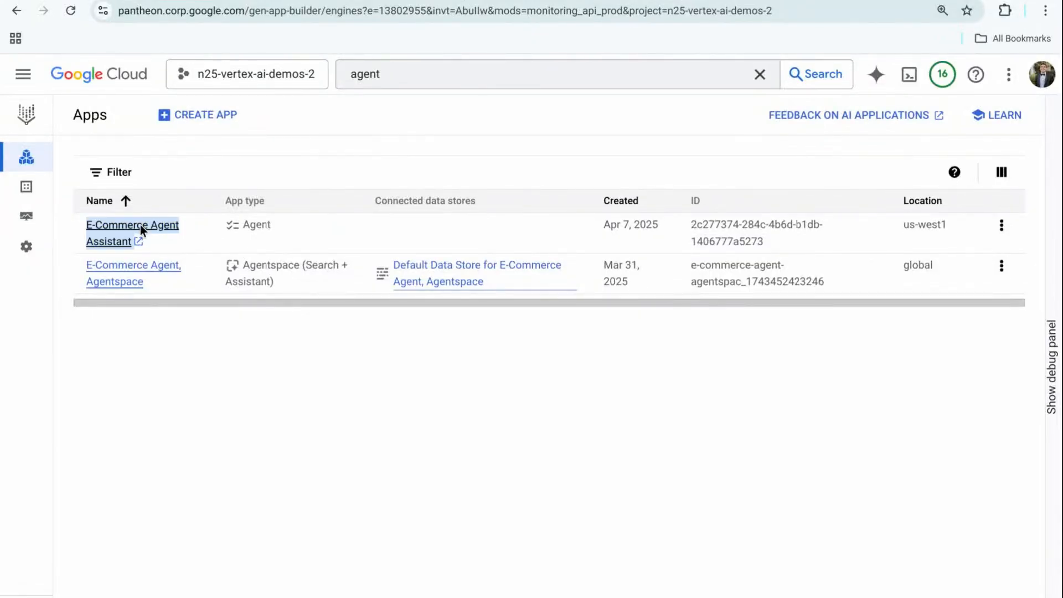
mouse_move(204, 202)
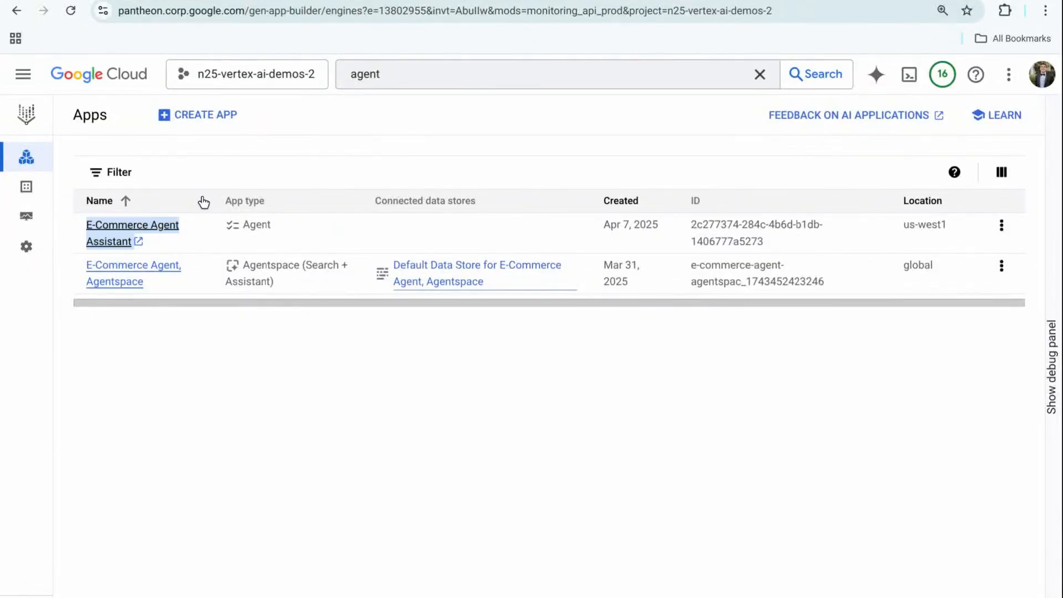
Open the E-Commerce Agent Assistant from the apps list filtered by 'agent'.
left_click(131, 225)
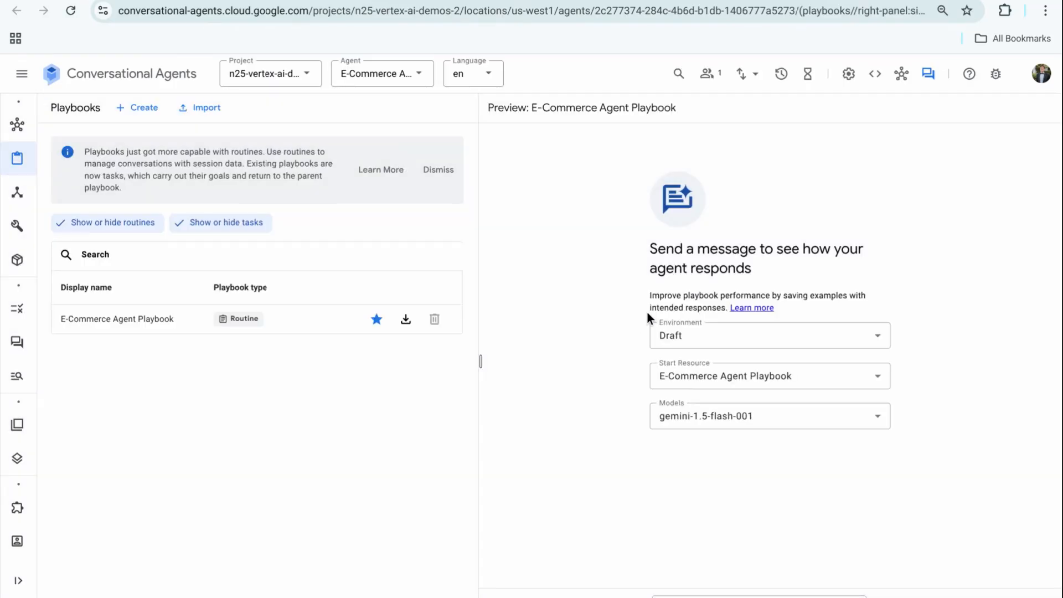
Review the E-Commerce Agent Playbook's goal and expand the left navigation.
left_click(116, 319)
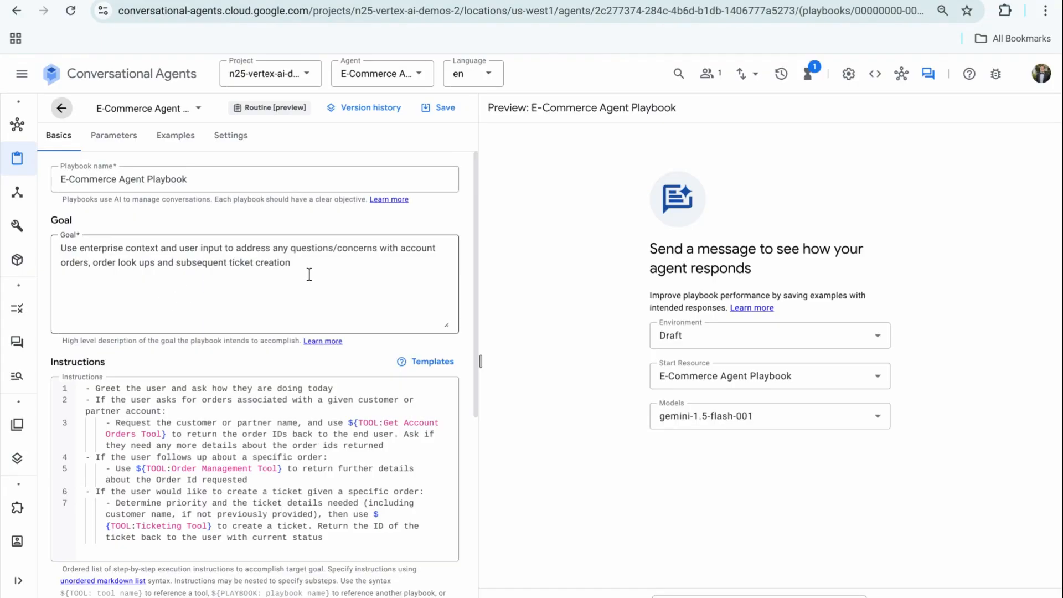
left_click(118, 263)
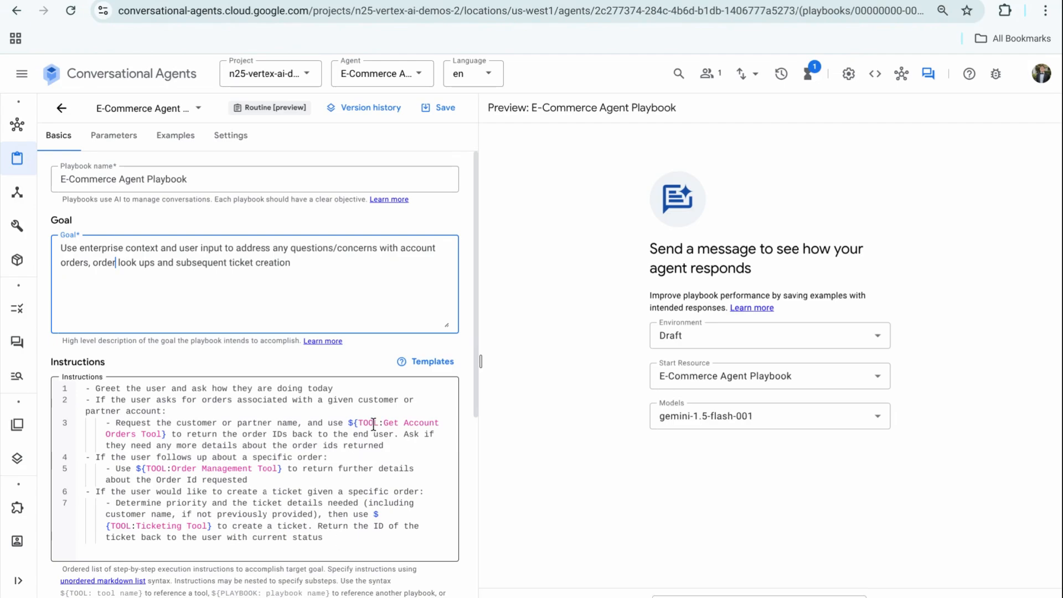
left_click(21, 73)
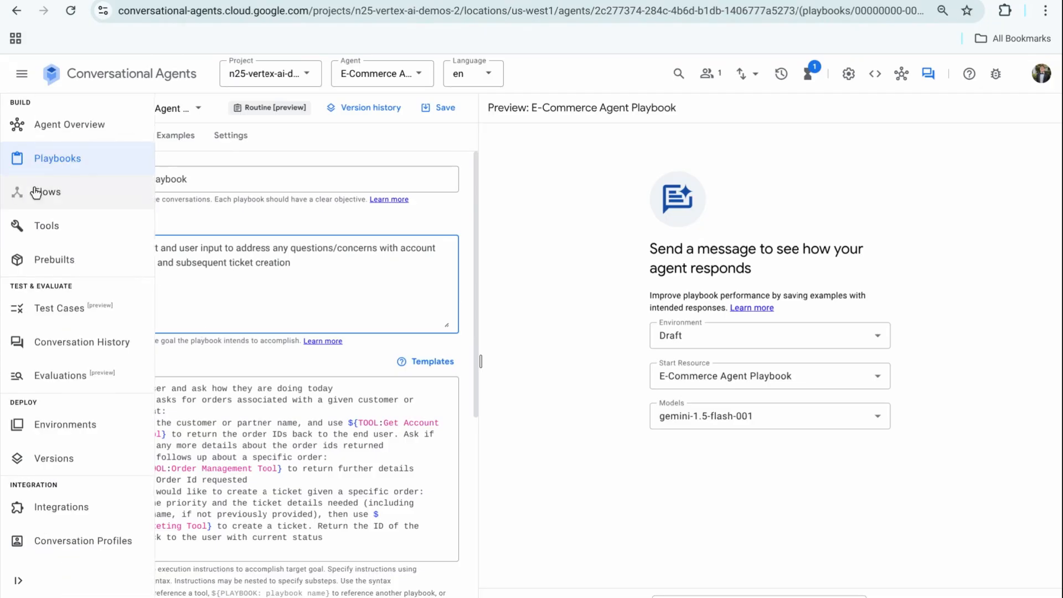
View the Get Account Orders Tool's YAML schema down to its service agent token authentication.
left_click(46, 225)
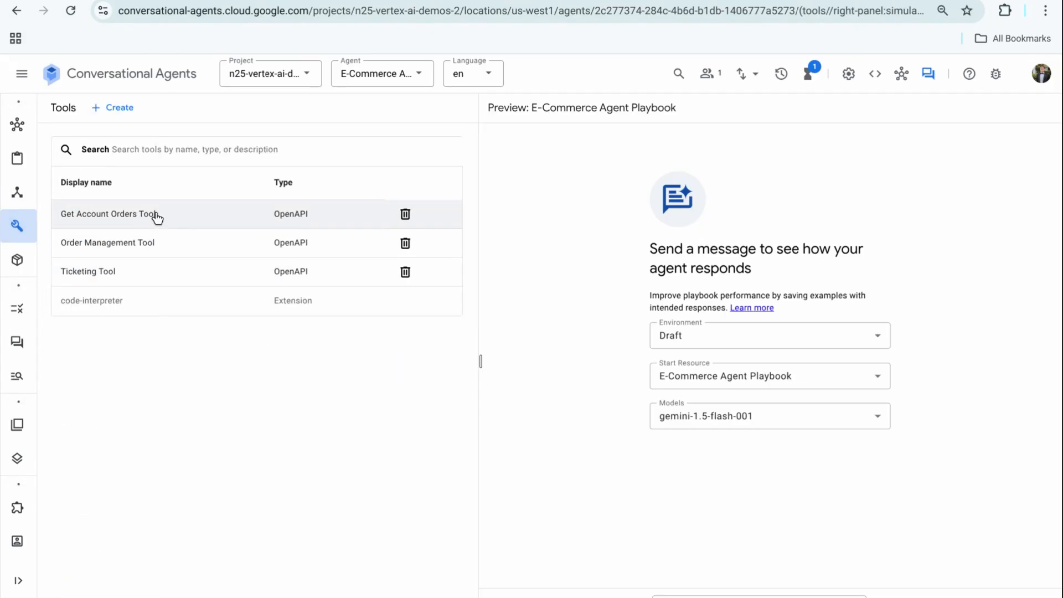
left_click(86, 182)
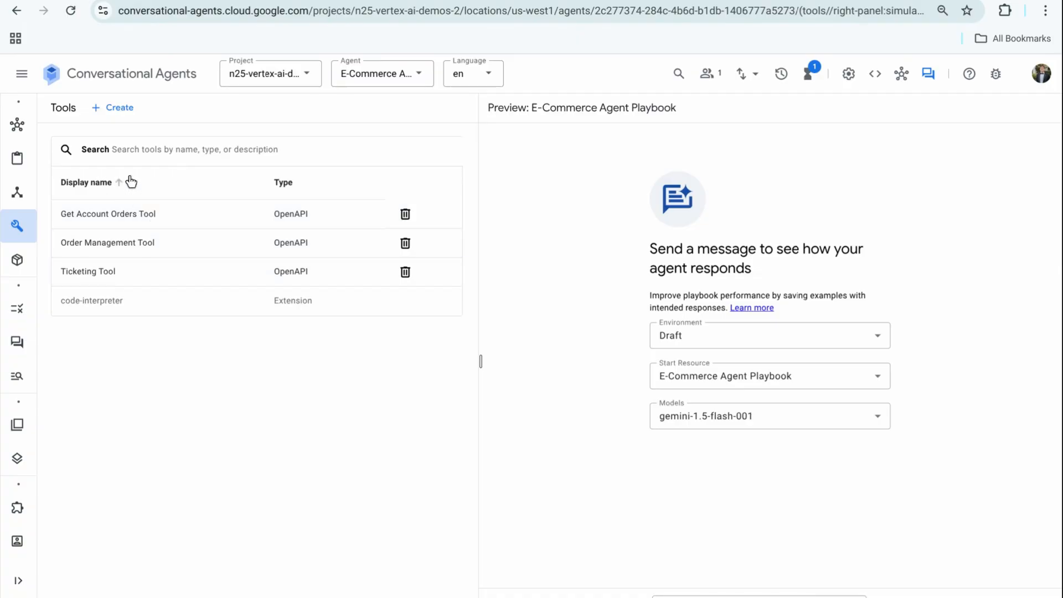
left_click(107, 214)
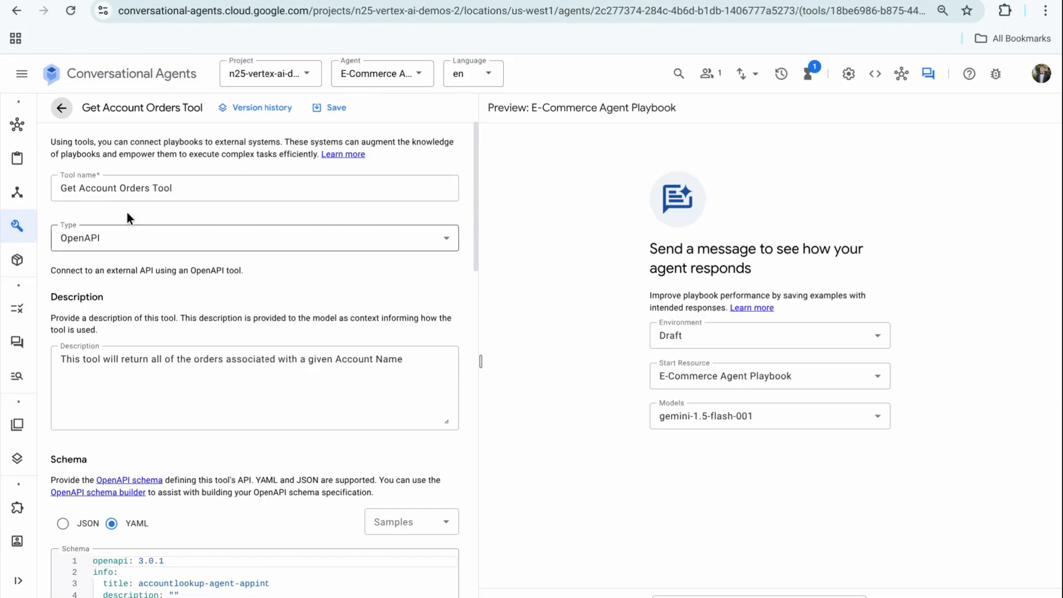
scroll("down", 3)
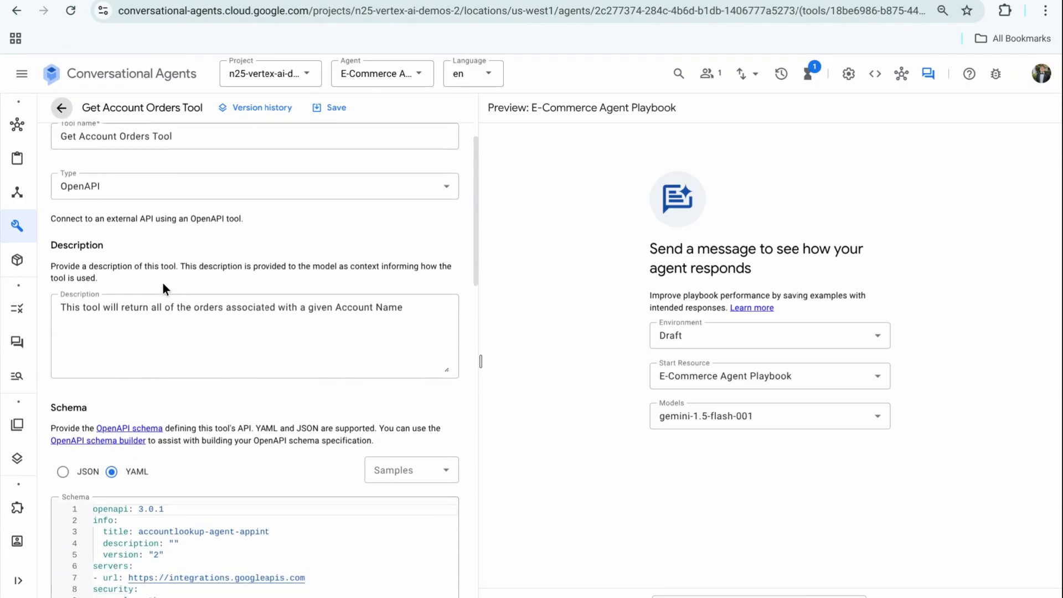
scroll("down", 3)
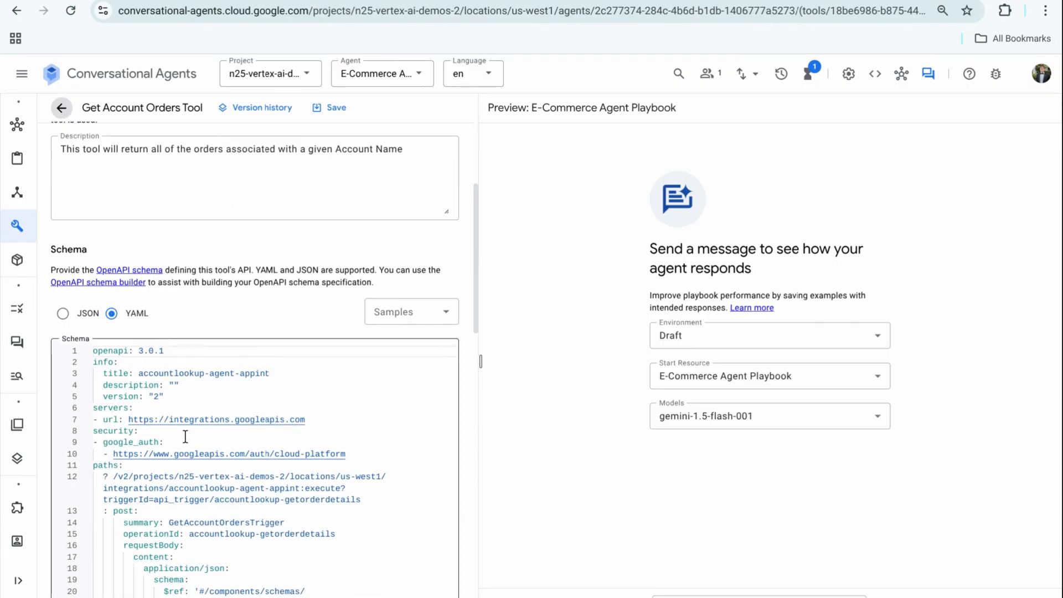
scroll("down", 3)
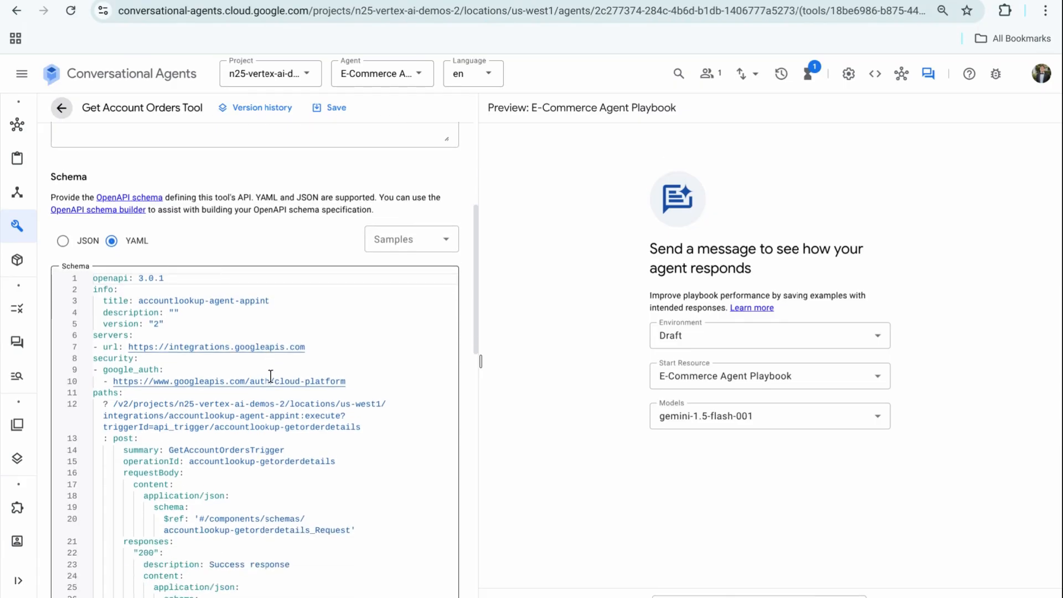
scroll("down", 3)
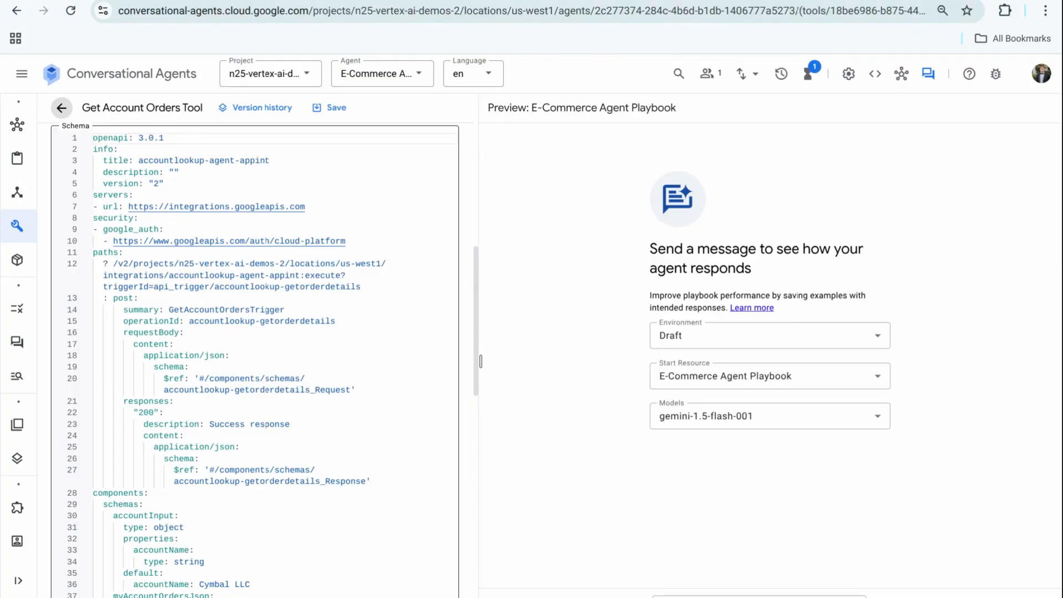
scroll("down", 3)
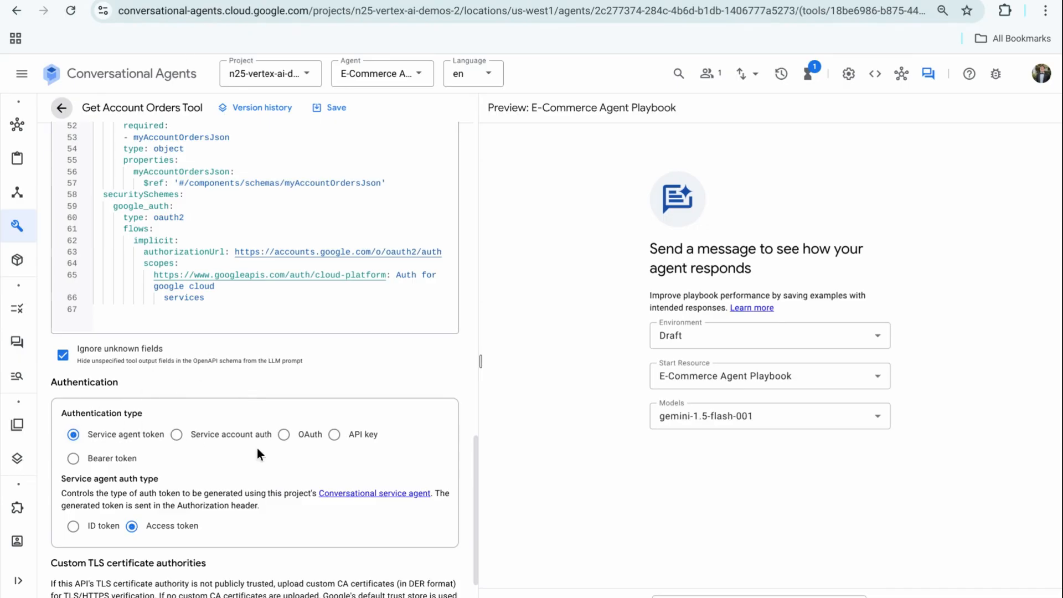
mouse_move(433, 488)
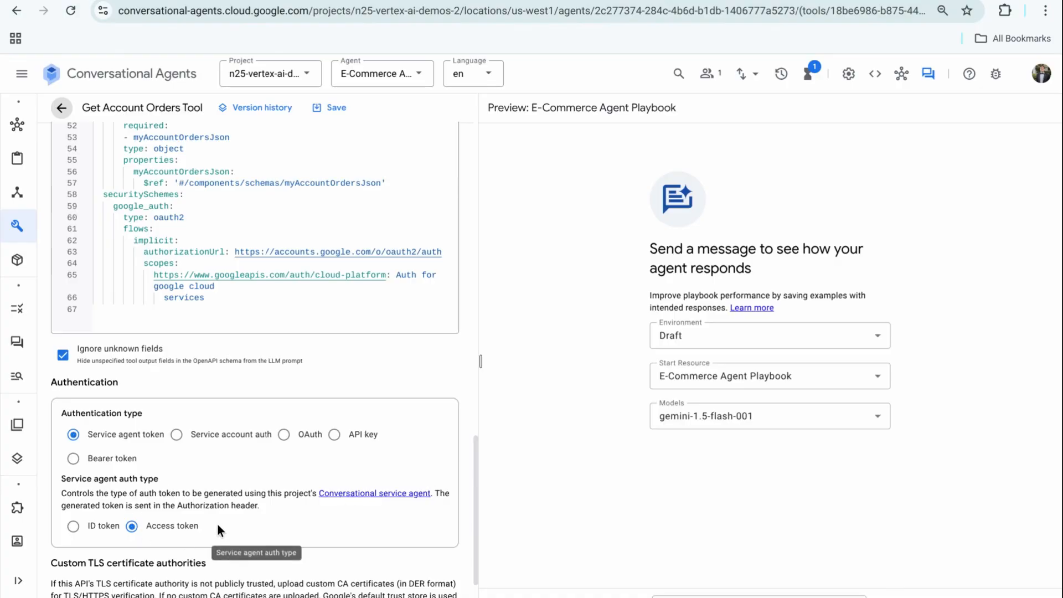
mouse_move(359, 500)
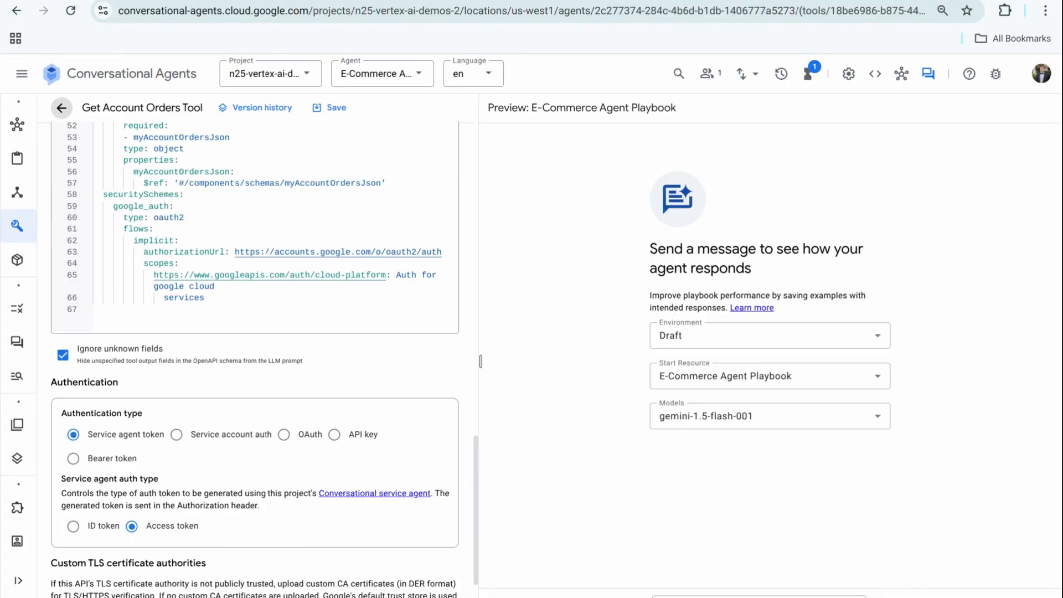
mouse_move(214, 483)
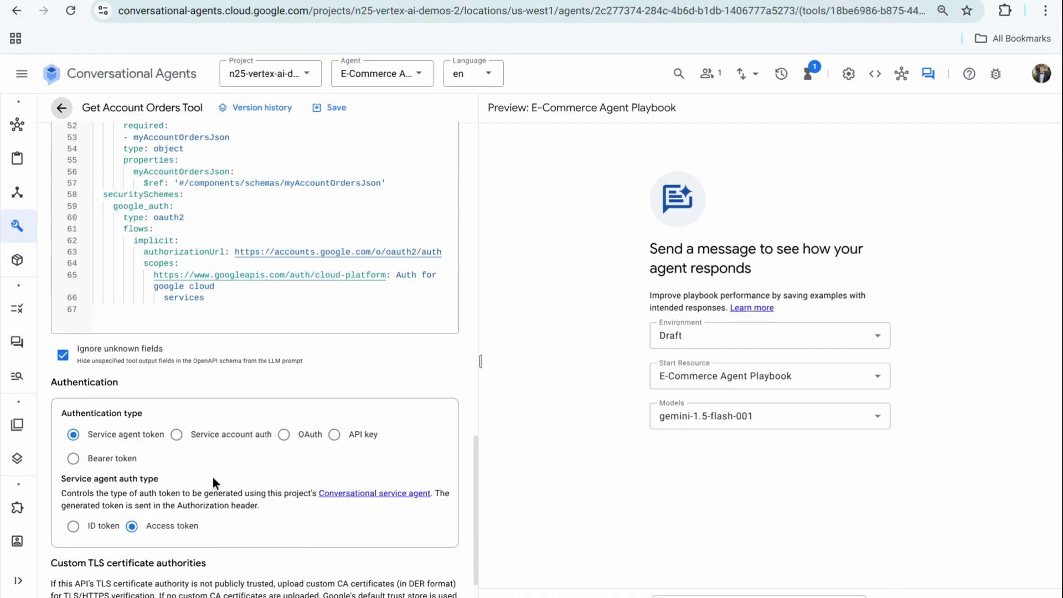
mouse_move(270, 423)
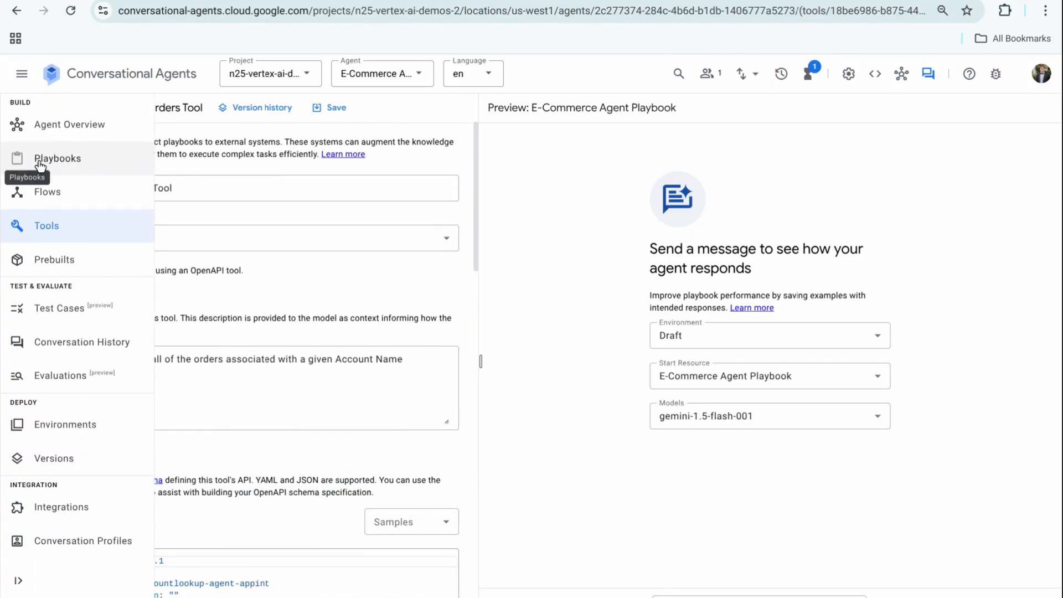
Show the Assistant configuration of the E-Commerce Agent, Agentspace app.
left_click(58, 158)
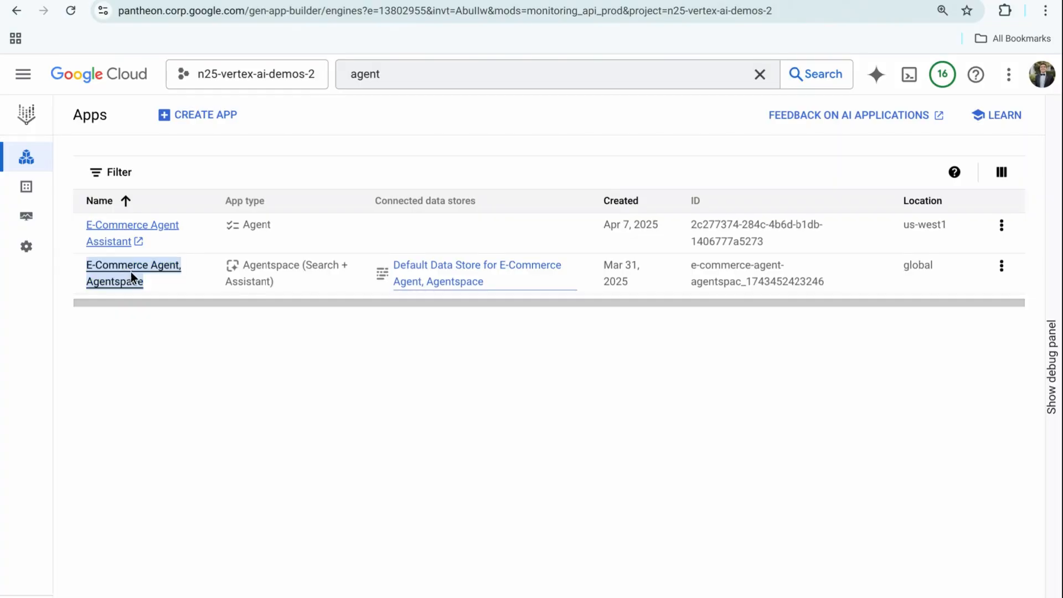
left_click(133, 265)
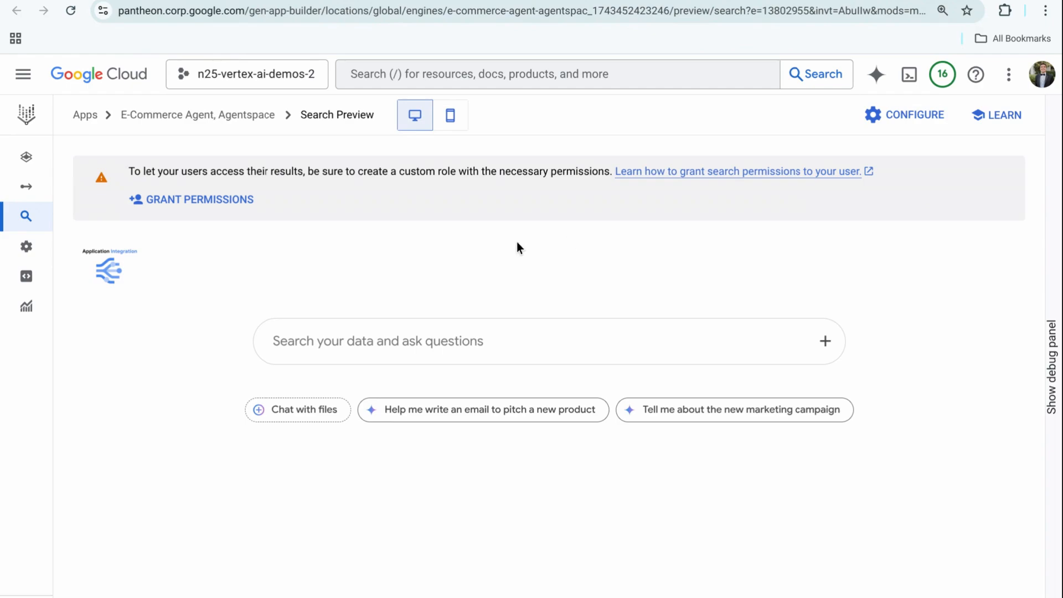
left_click(25, 246)
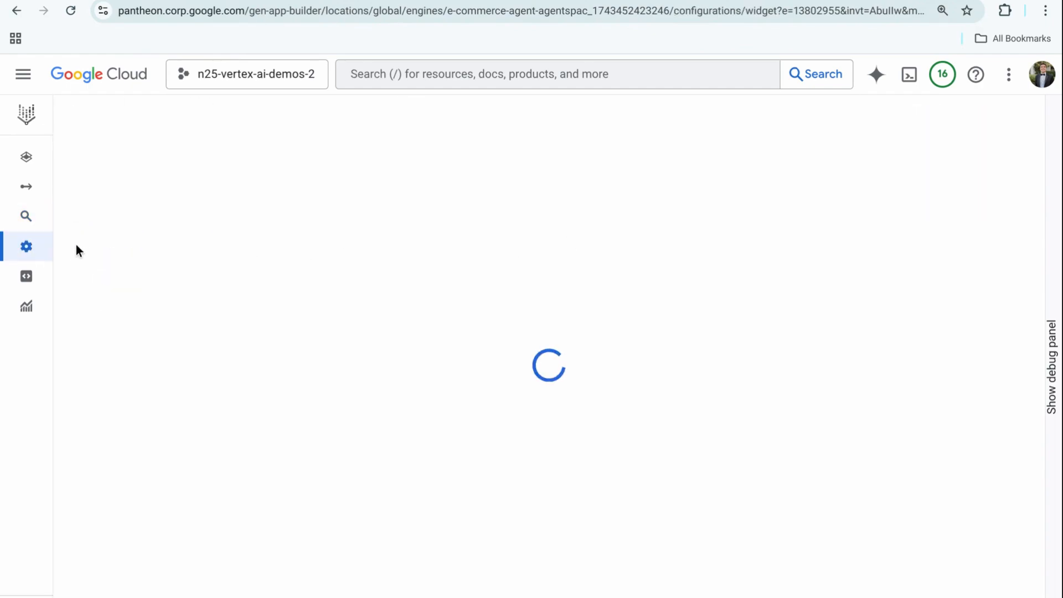
left_click(201, 150)
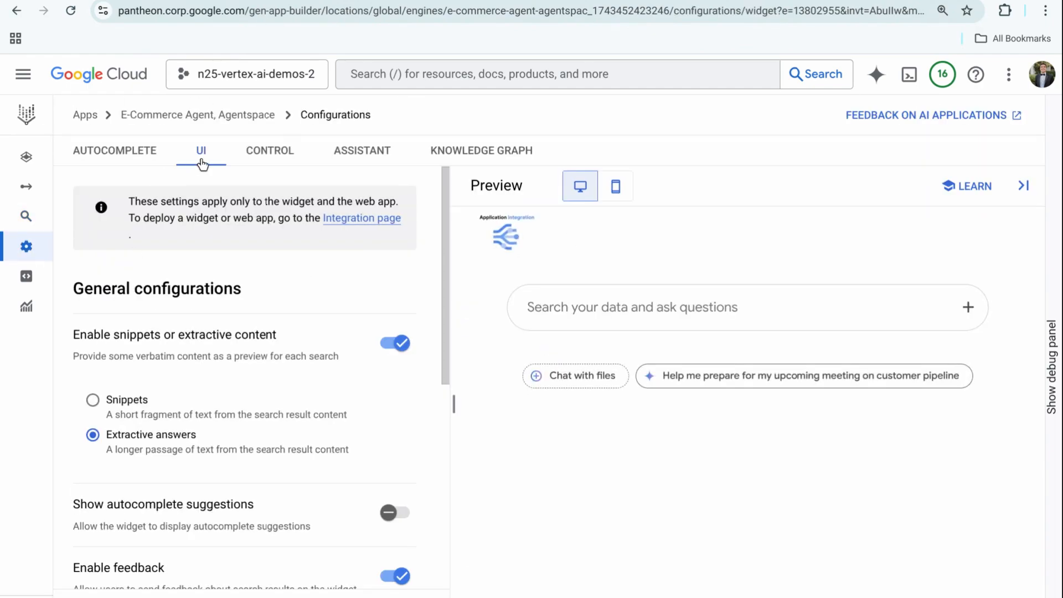
left_click(362, 150)
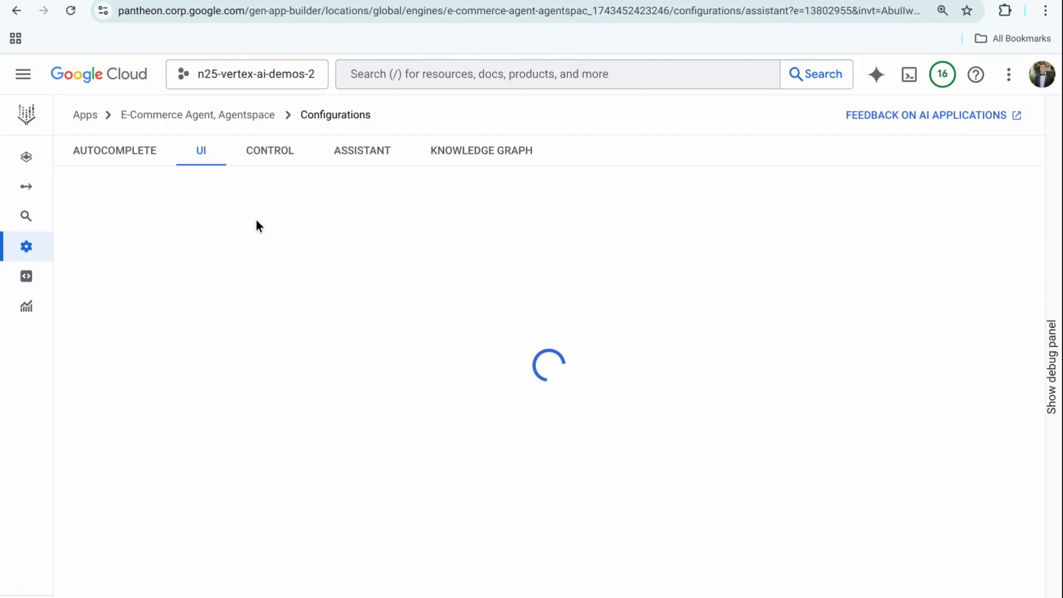
left_click(362, 151)
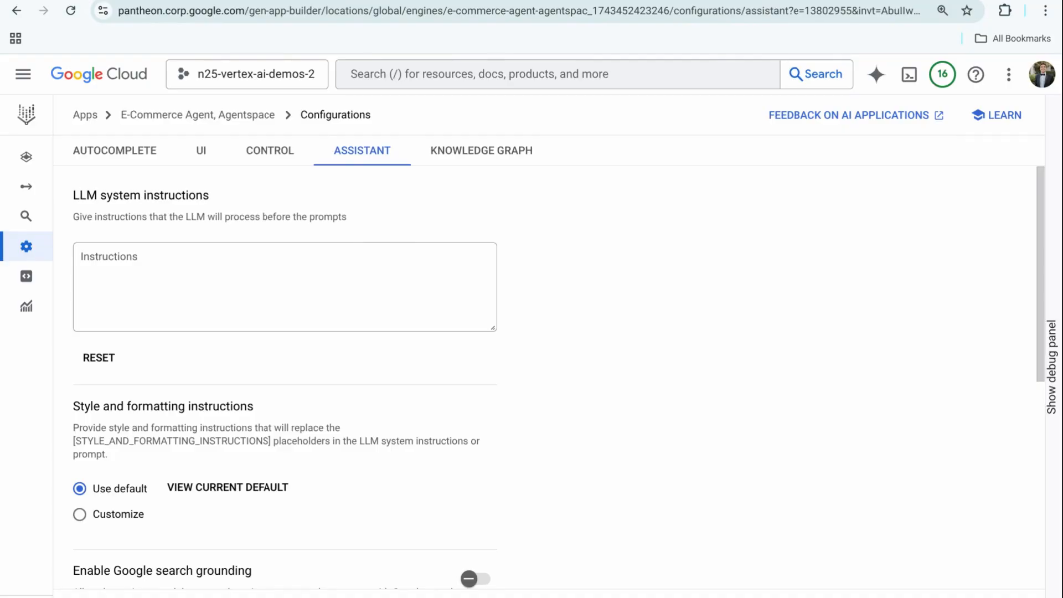
Scroll through the Edit Agent section showing the linked Dialogflow E-Commerce Agent.
scroll("down", 3)
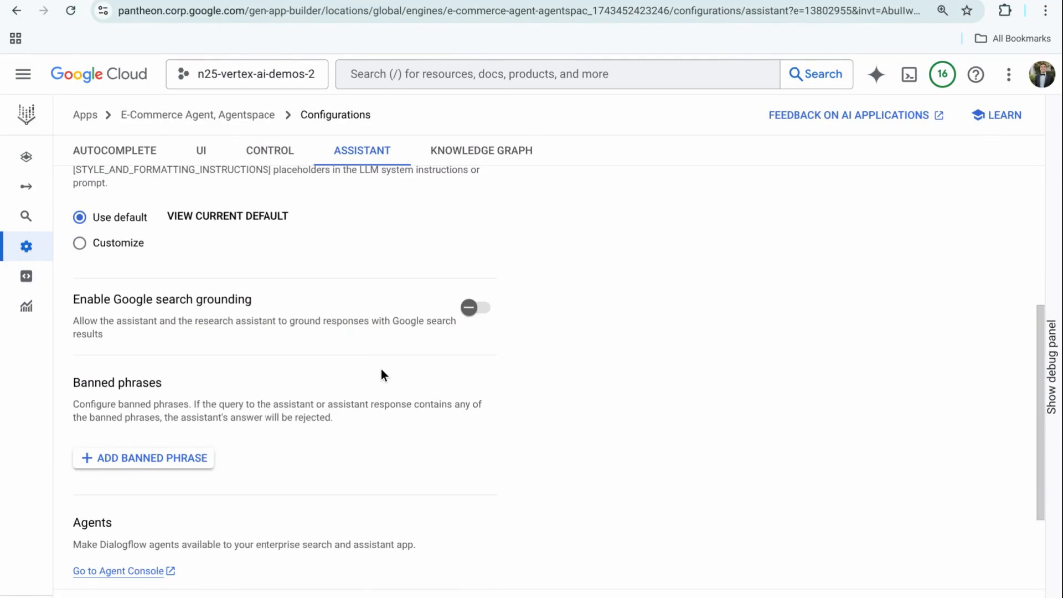
scroll("down", 3)
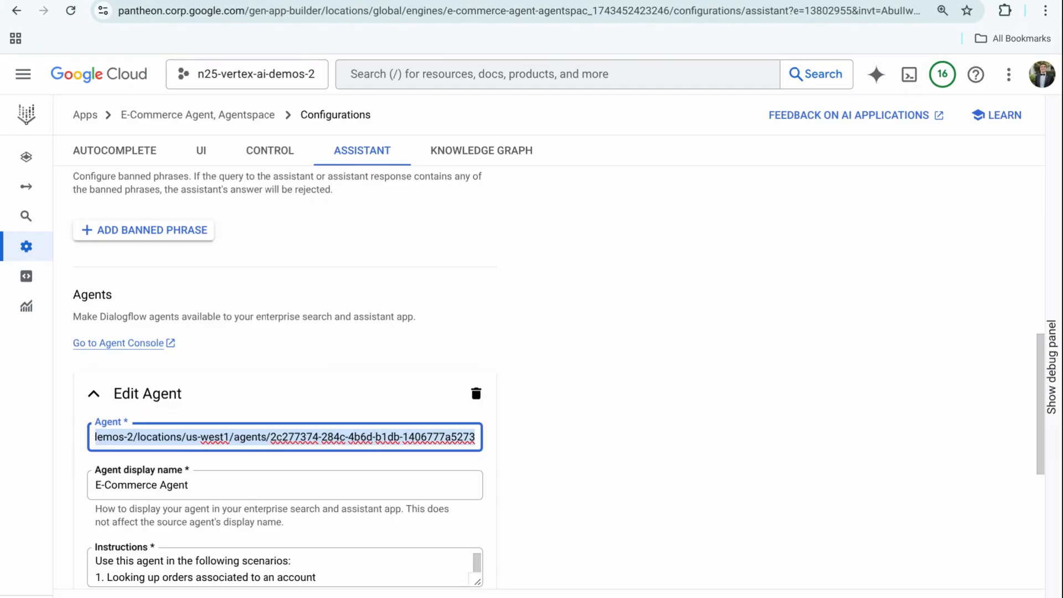
scroll("down", 3)
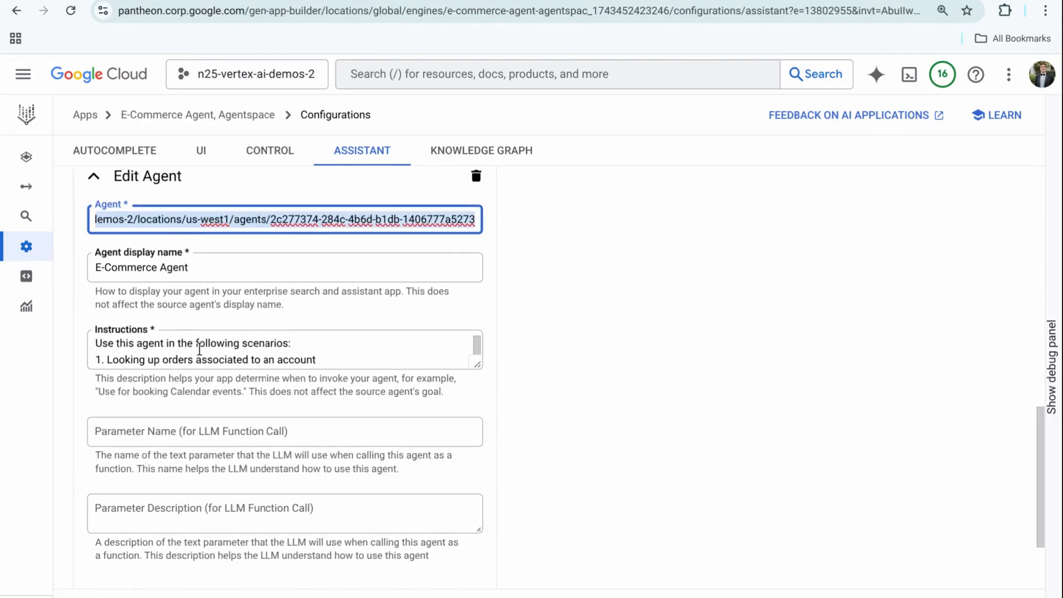
scroll("down", 3)
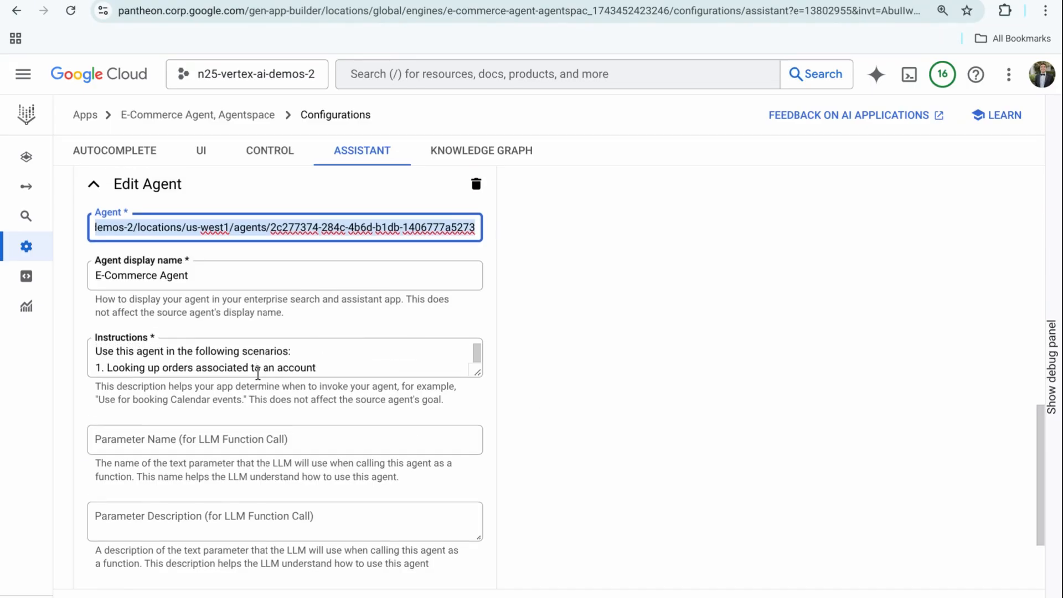
scroll("down", 3)
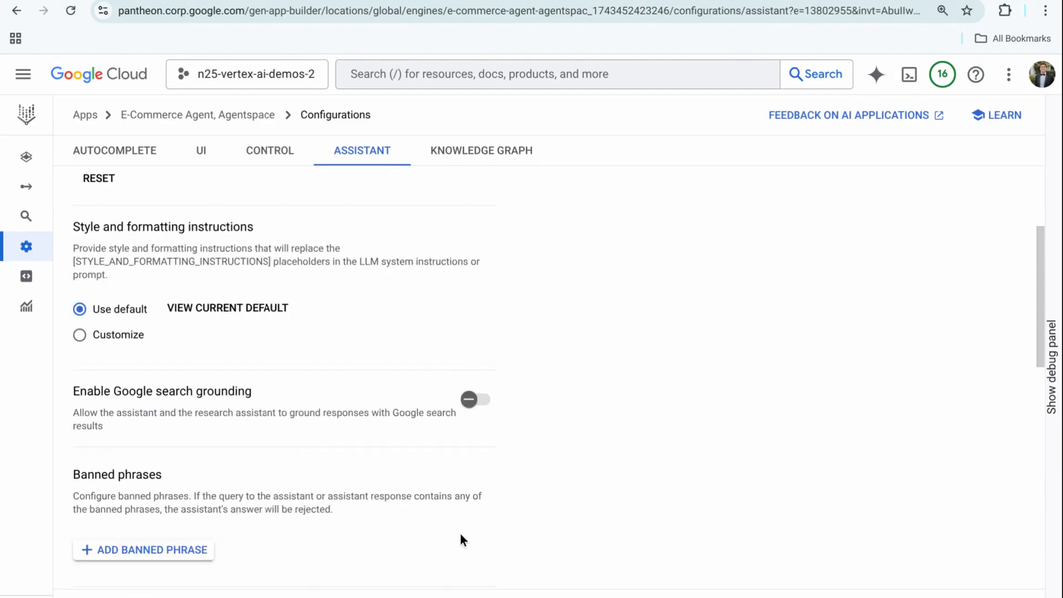
mouse_move(642, 361)
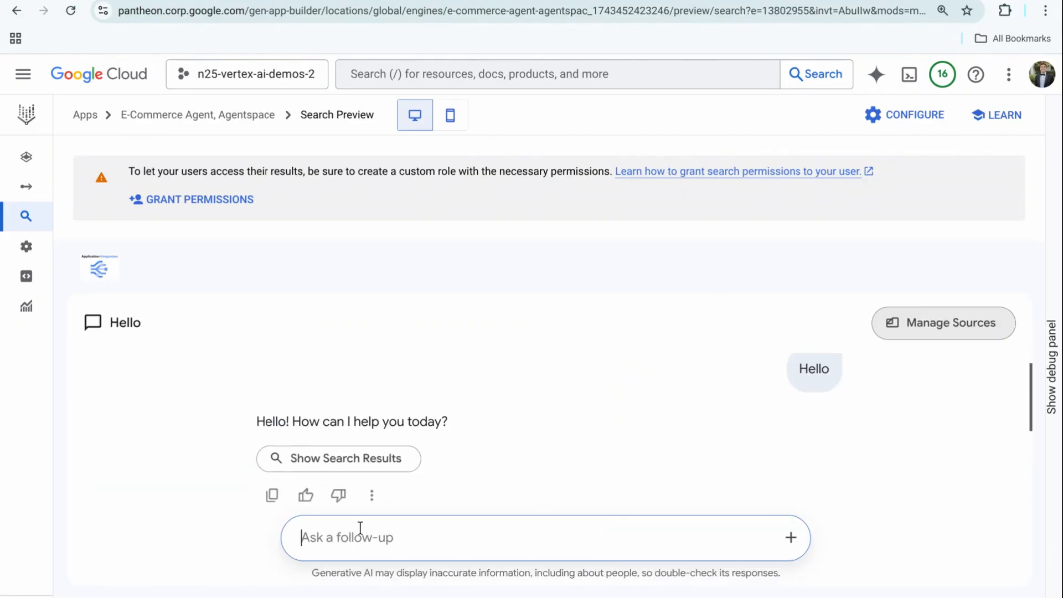
Ask the agent for the orders associated with customer Cymbal LLC.
type("I am looking for all orders")
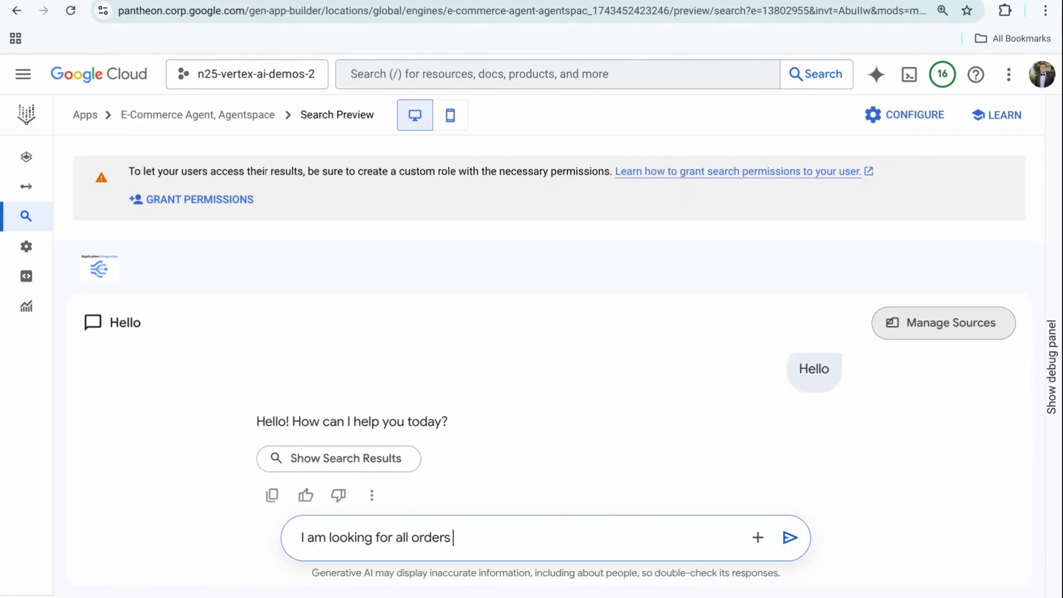
type("associated with my cust")
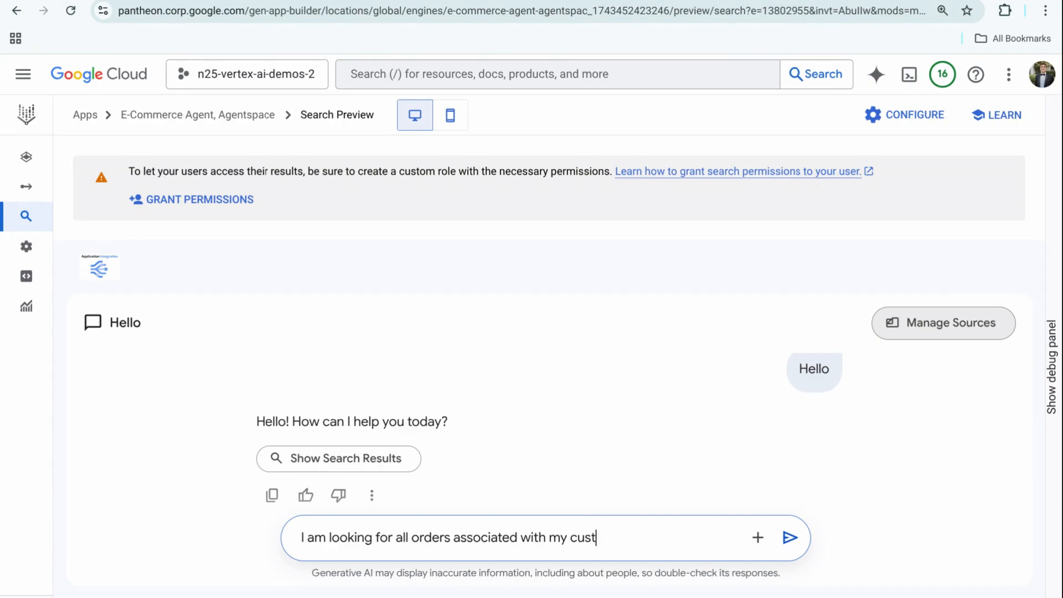
type("omer, Cymbal LLC")
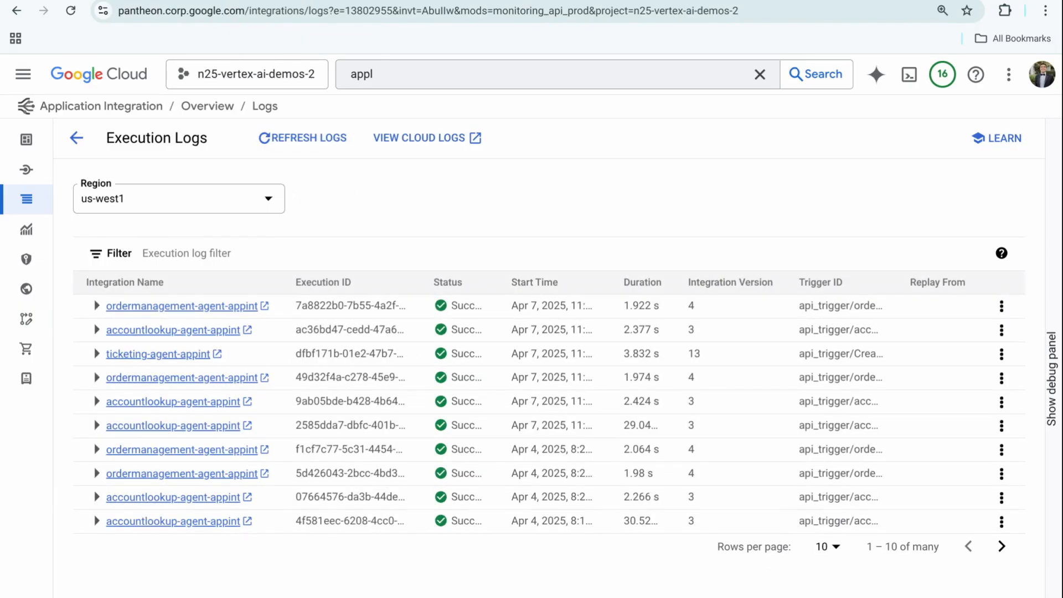
mouse_move(294, 11)
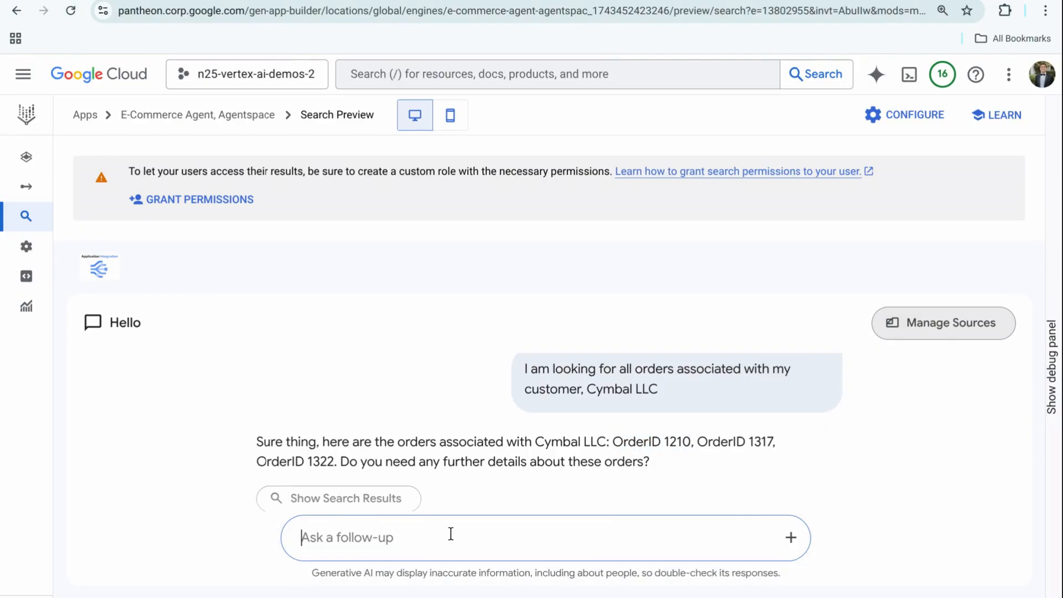
Ask the agent for shipping and return details on OrderID 1210.
type("I would like more details about OrderID 1210")
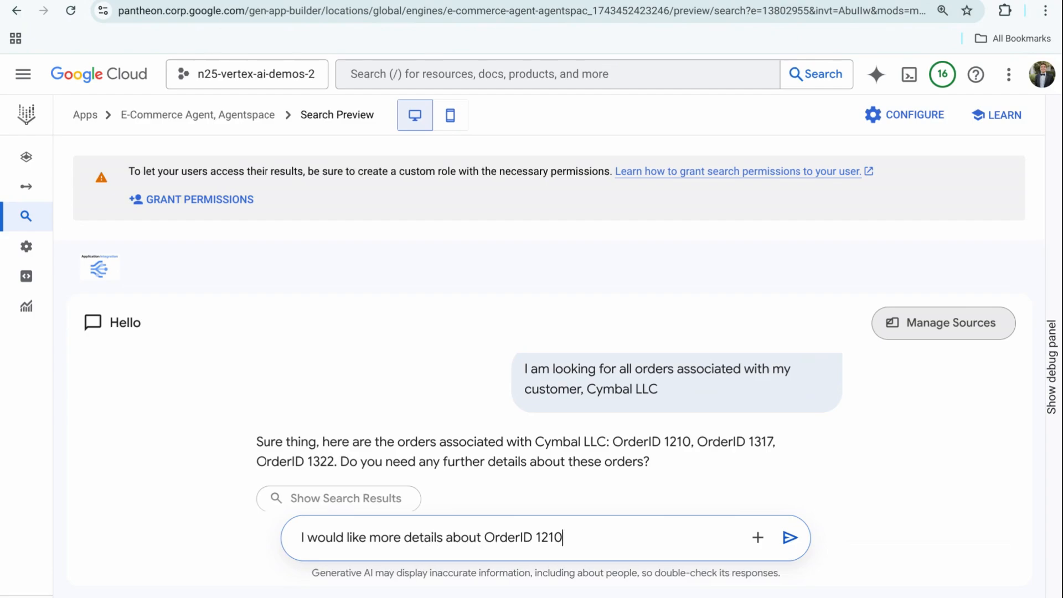
left_click(788, 537)
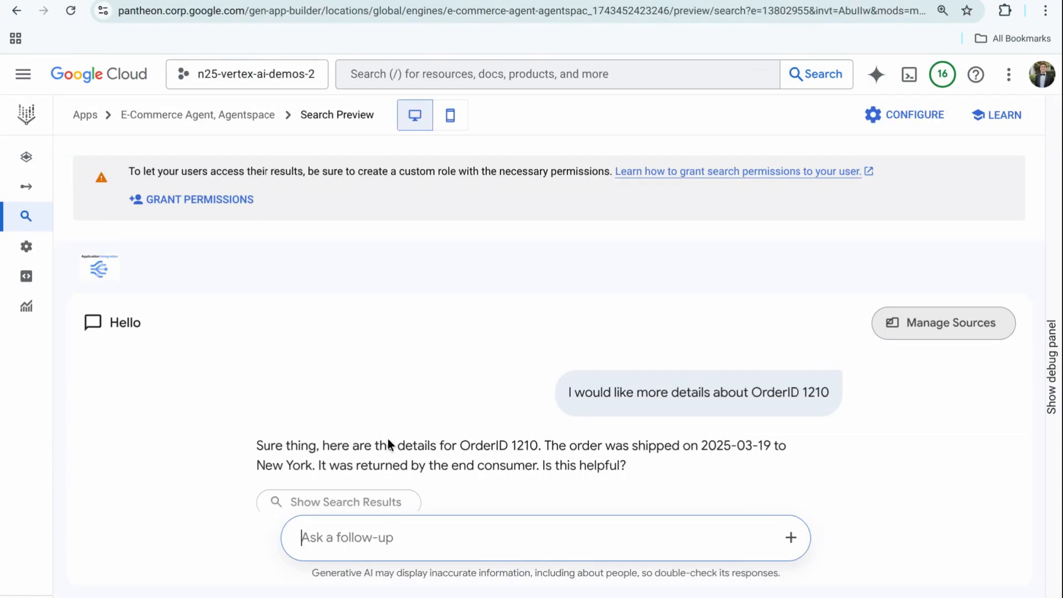
Draft a reply confirming Yes and requesting an urgent ticket because the order was returned.
type("Yes")
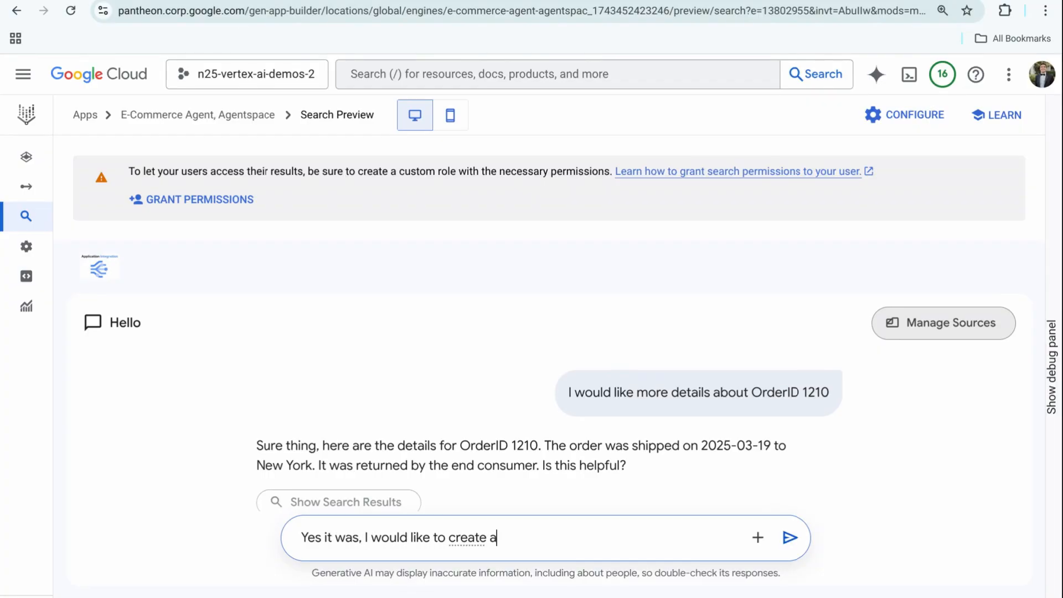
type("ticket on this")
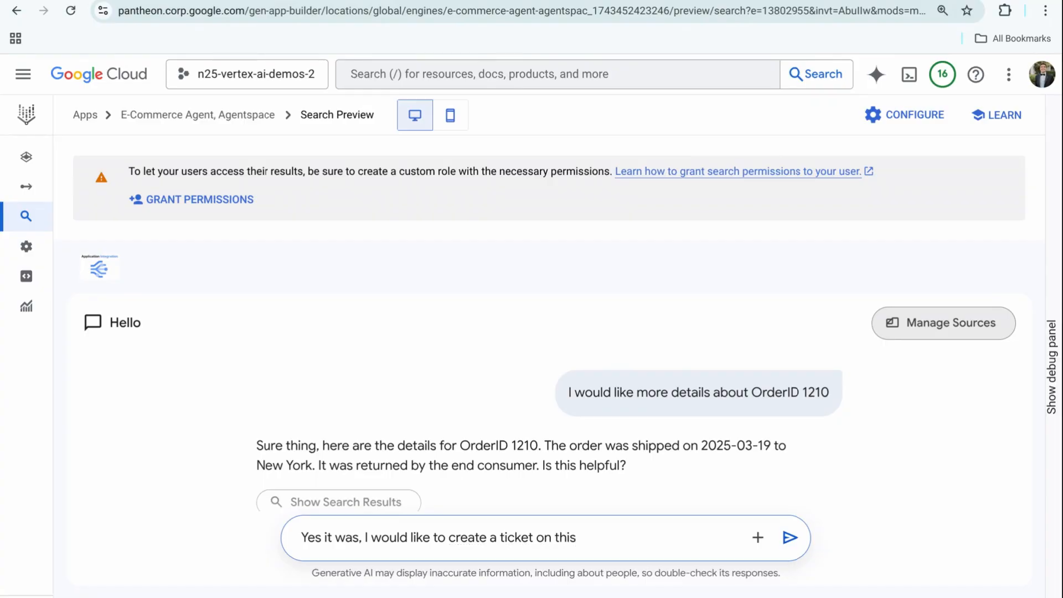
type("order urgently. The")
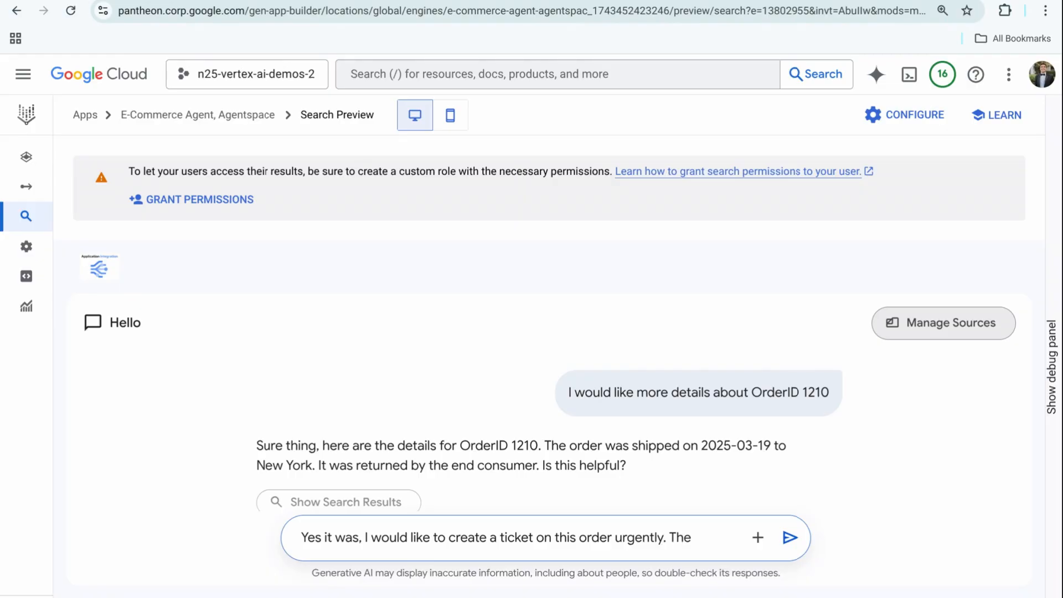
type("order was")
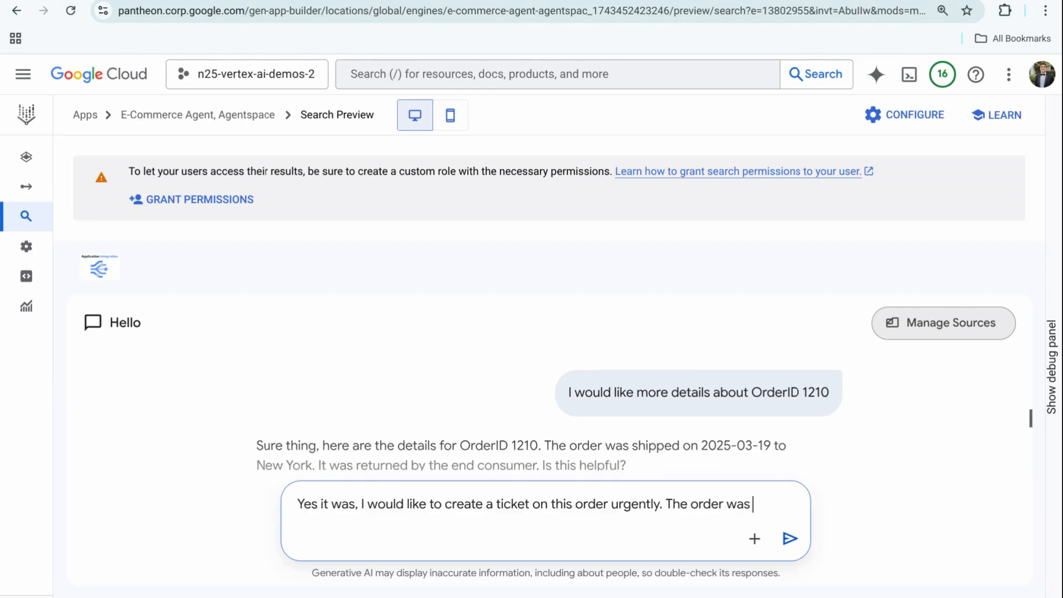
type("returned by the end consumer, however they did not")
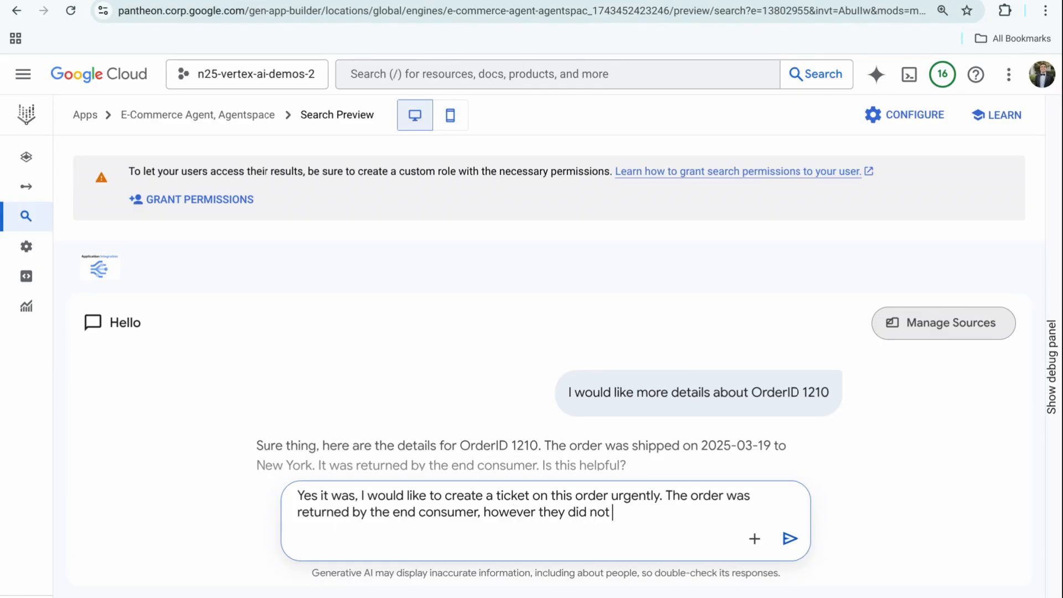
type("receive a rem")
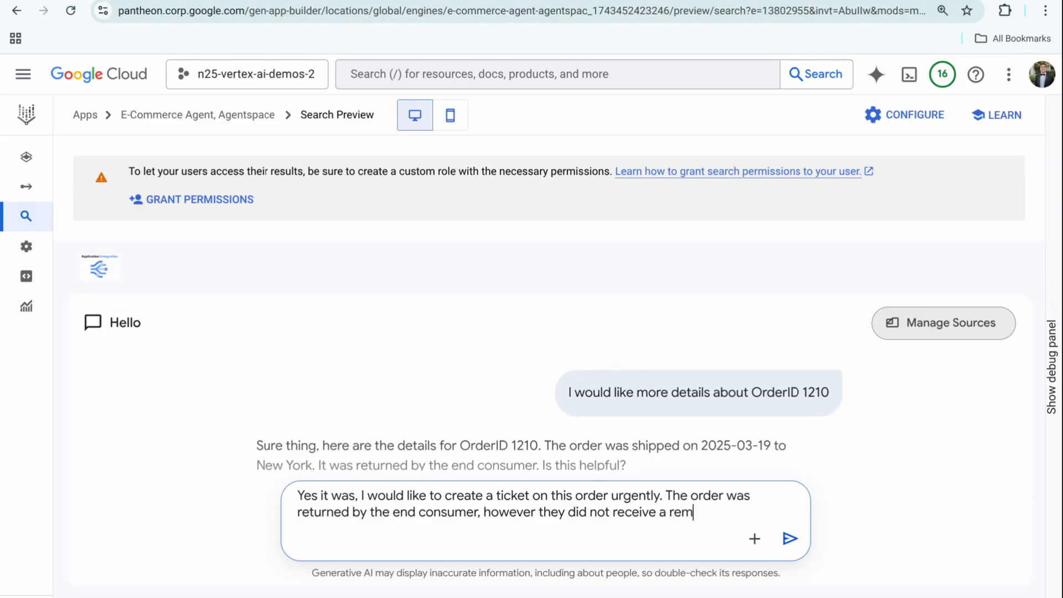
Send the urgent ticket request and confirm the customer with 'Yes' when the agent asks.
left_click(790, 538)
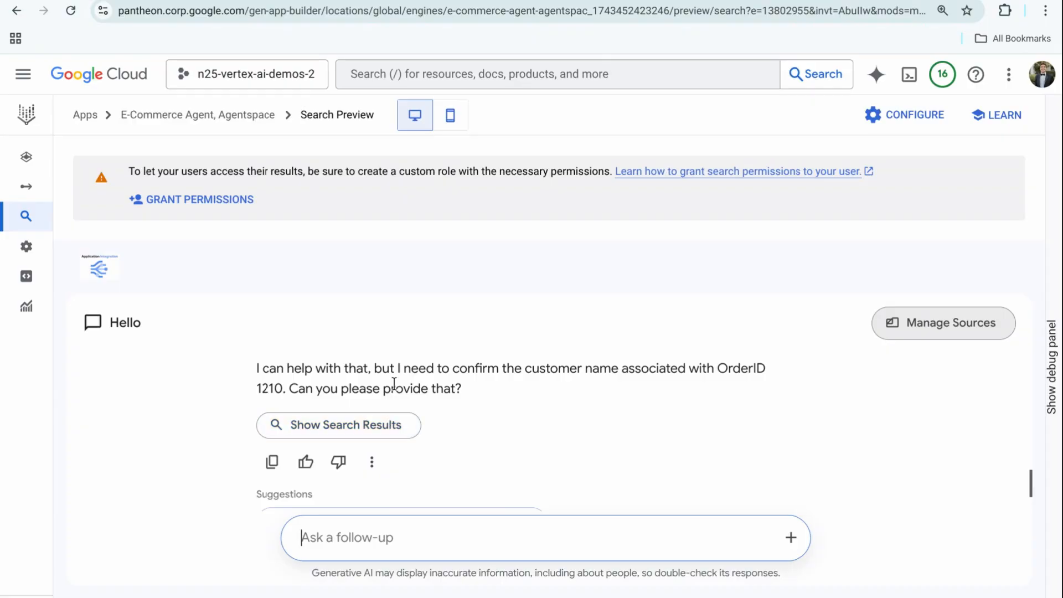
type("Yes")
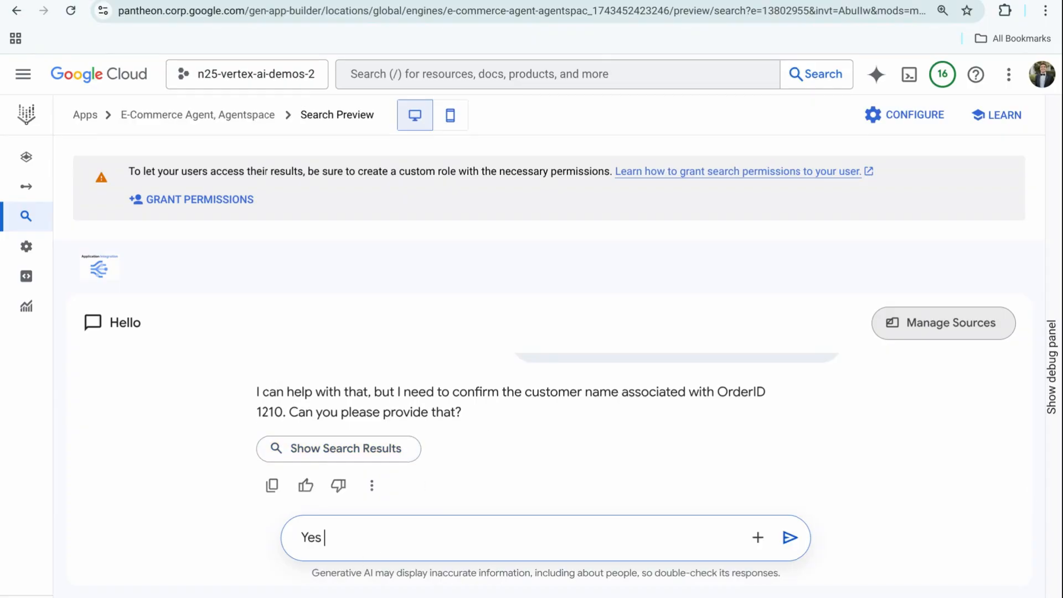
left_click(789, 537)
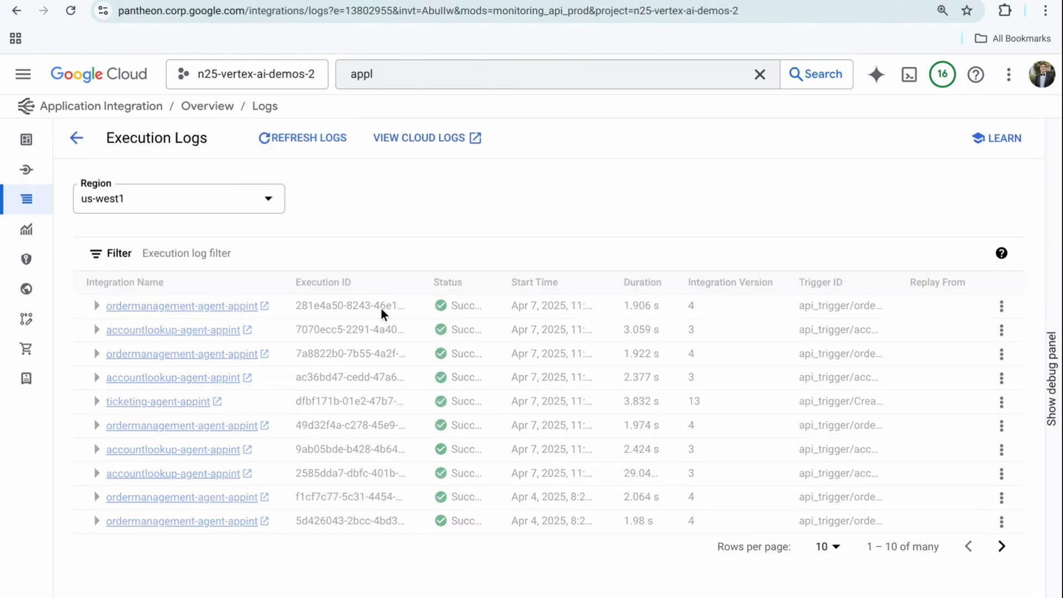
Inspect the latest ticketing-agent-appint execution's tasks, then highlight the DEMO-56 escalation sentence in the reply.
left_click(301, 137)
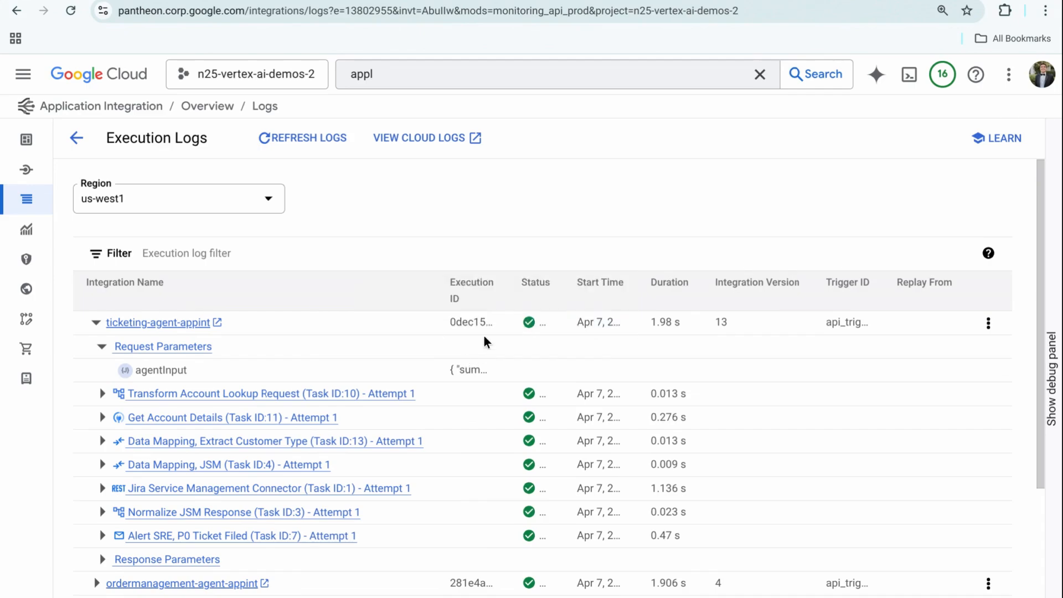
mouse_move(467, 370)
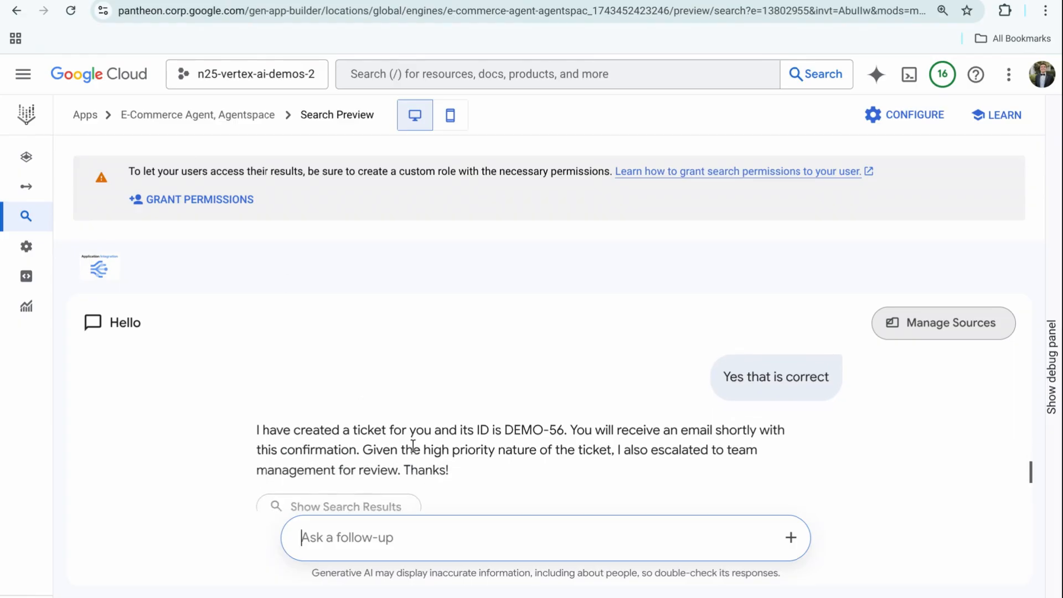
left_click_drag(363, 432, 449, 452)
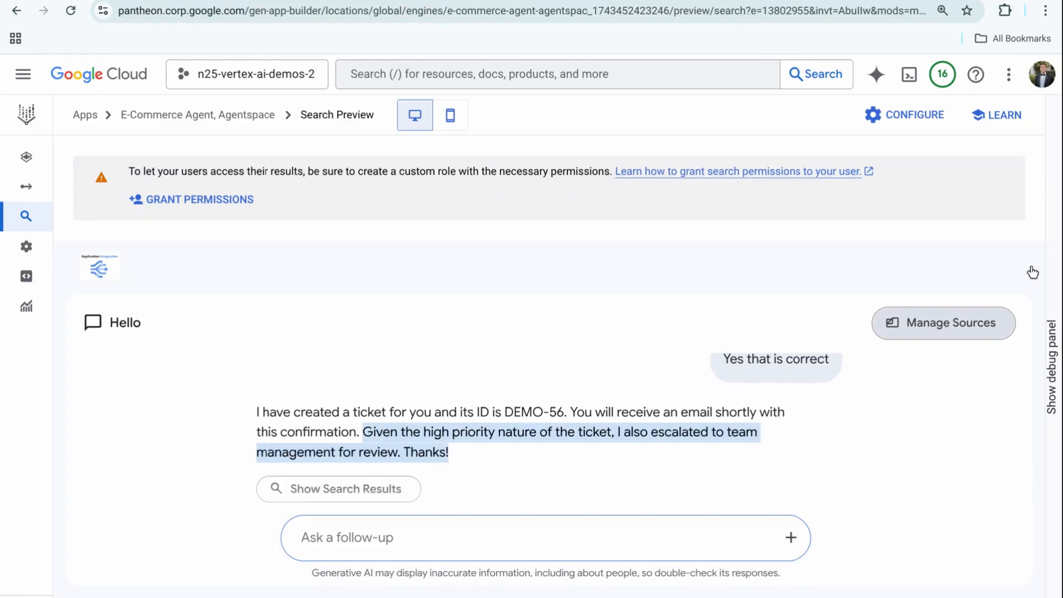